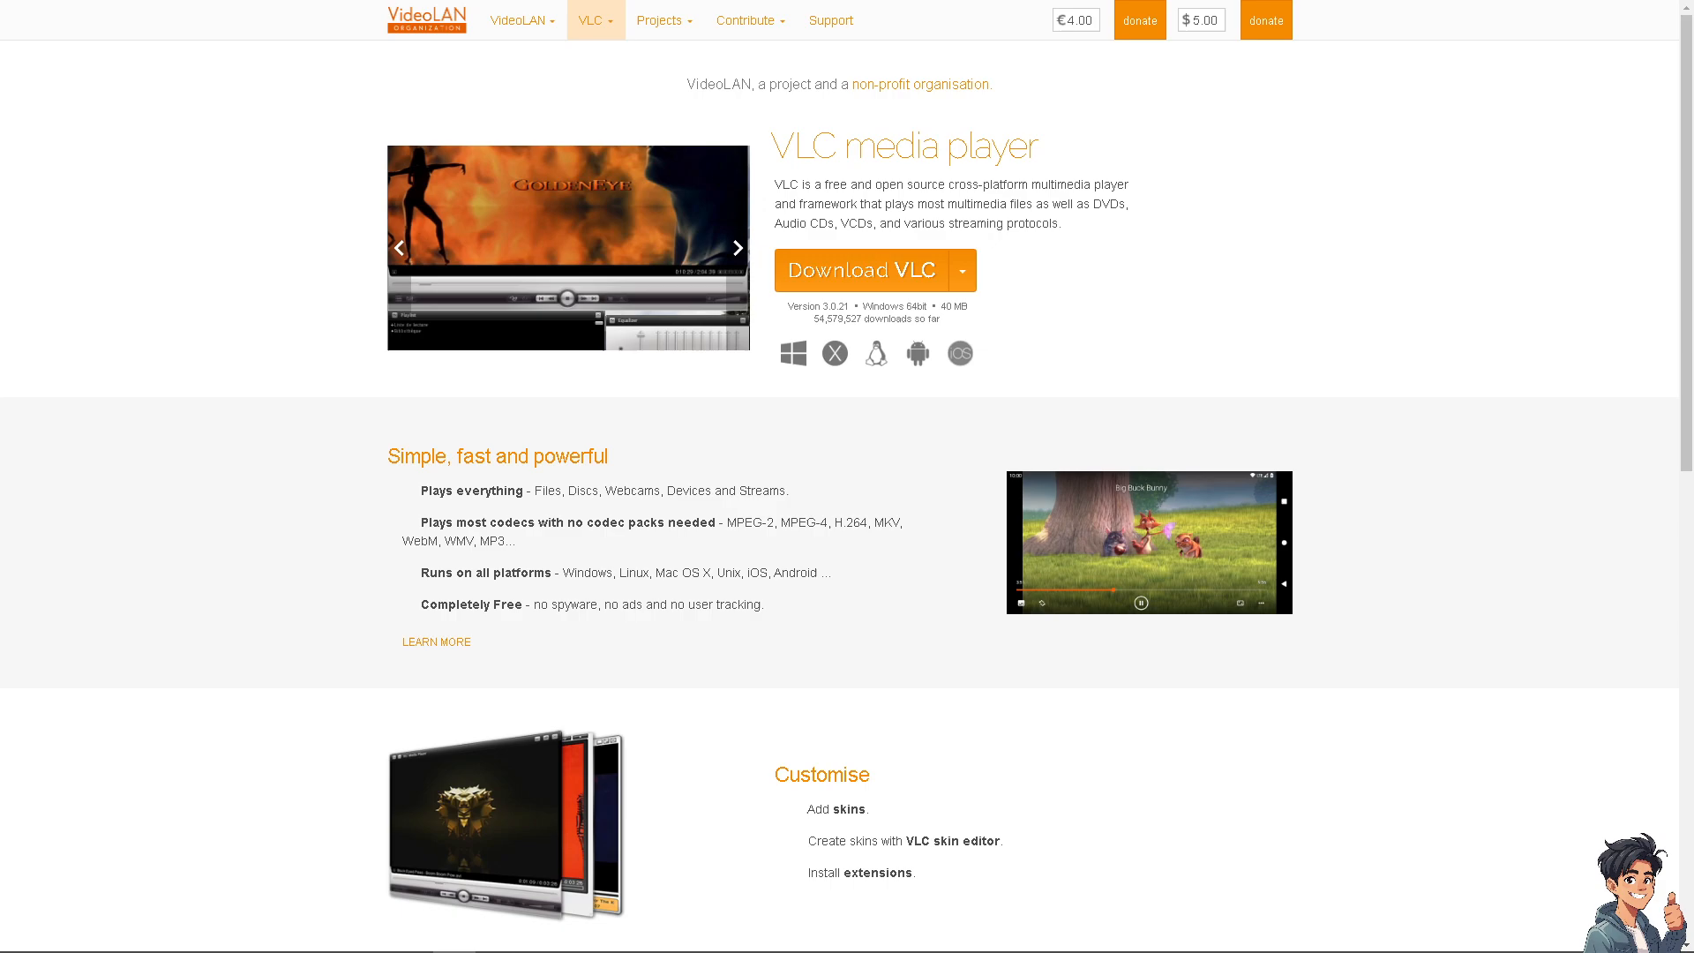
Look through and dismiss the Help menu, then bring up the playlist window.
left_click(738, 246)
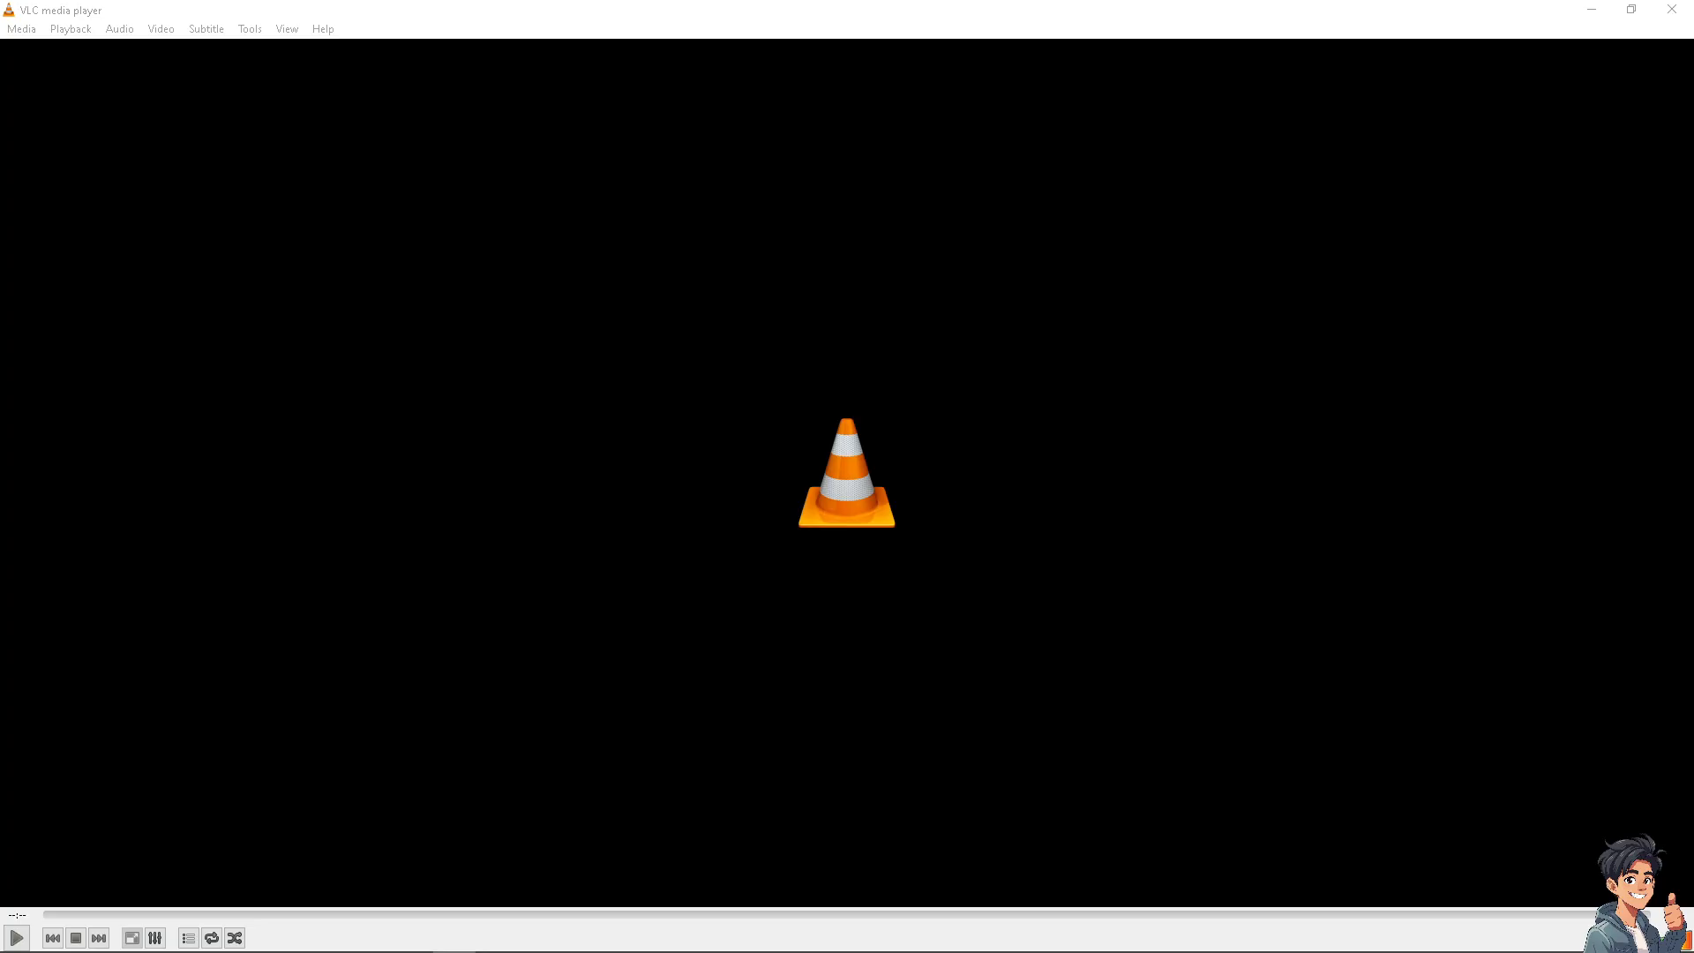
mouse_move(582, 197)
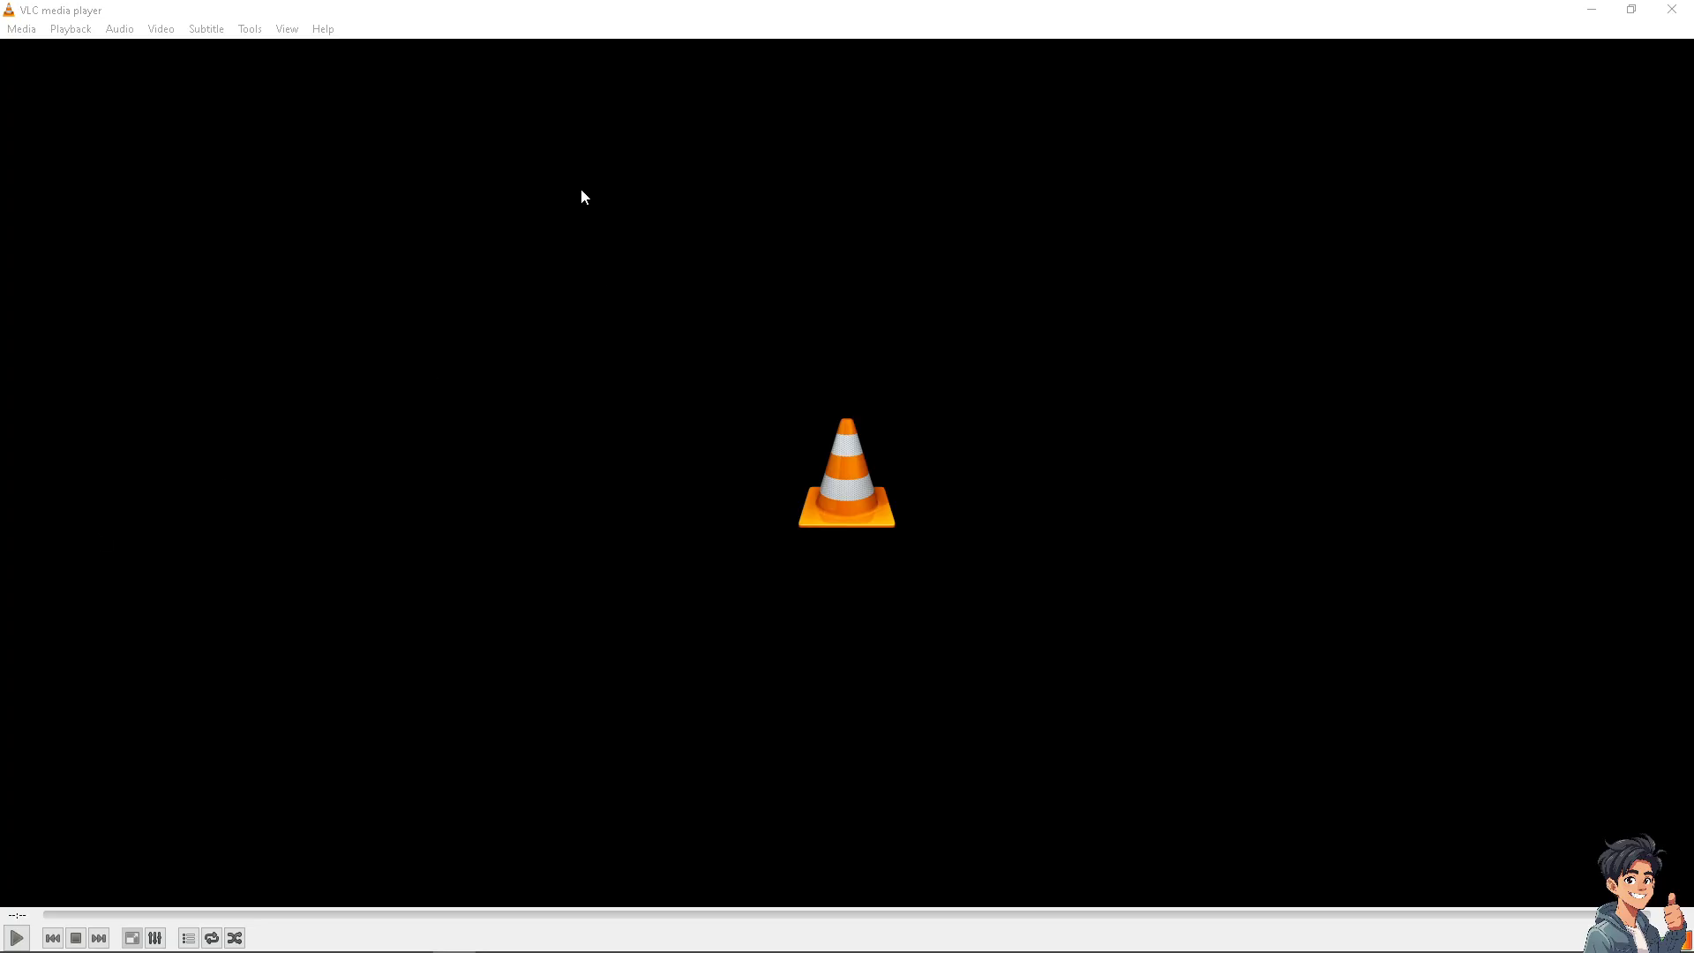
left_click(322, 28)
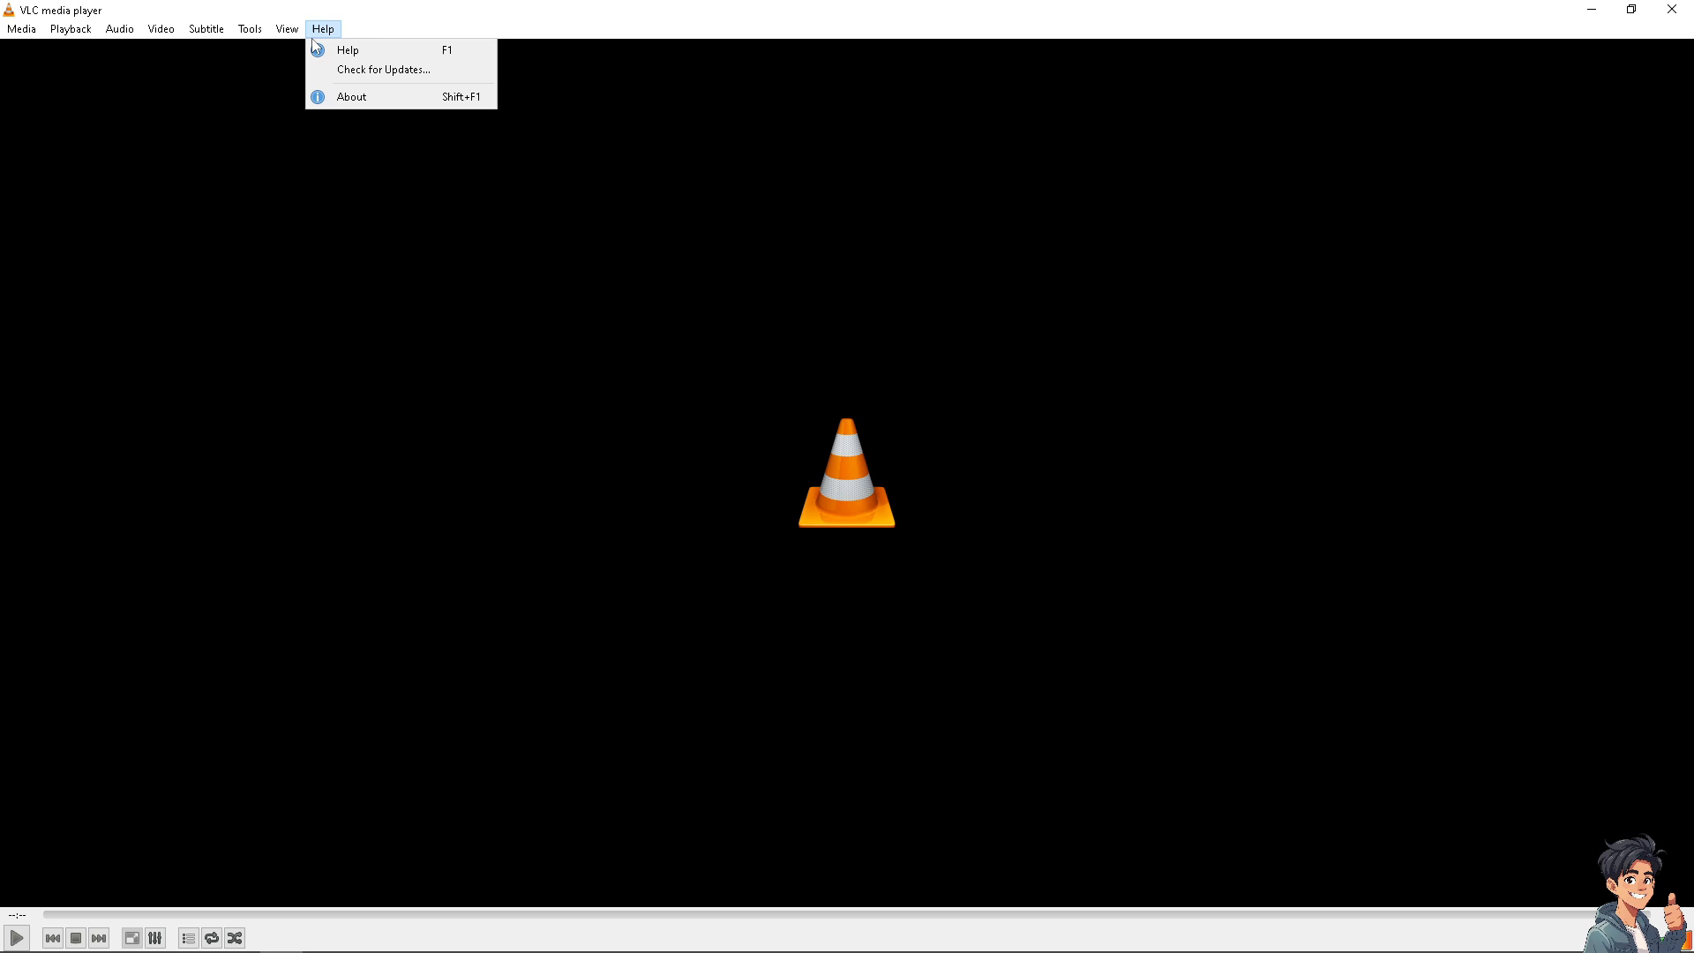
left_click(322, 28)
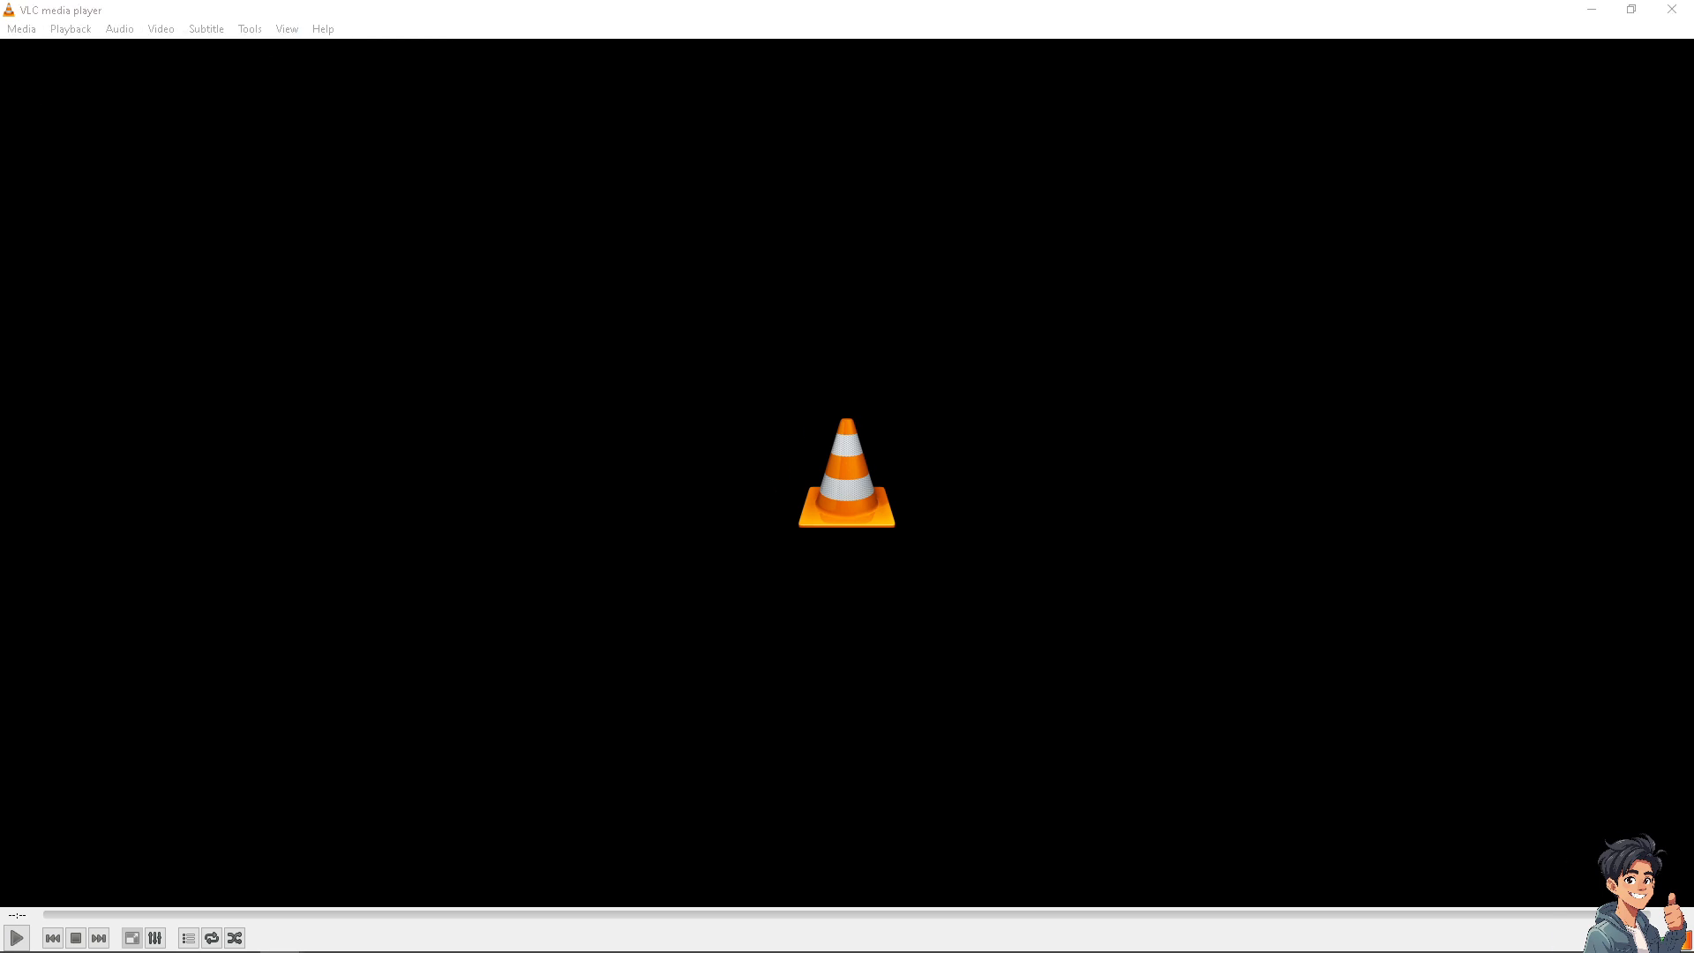
left_click(188, 938)
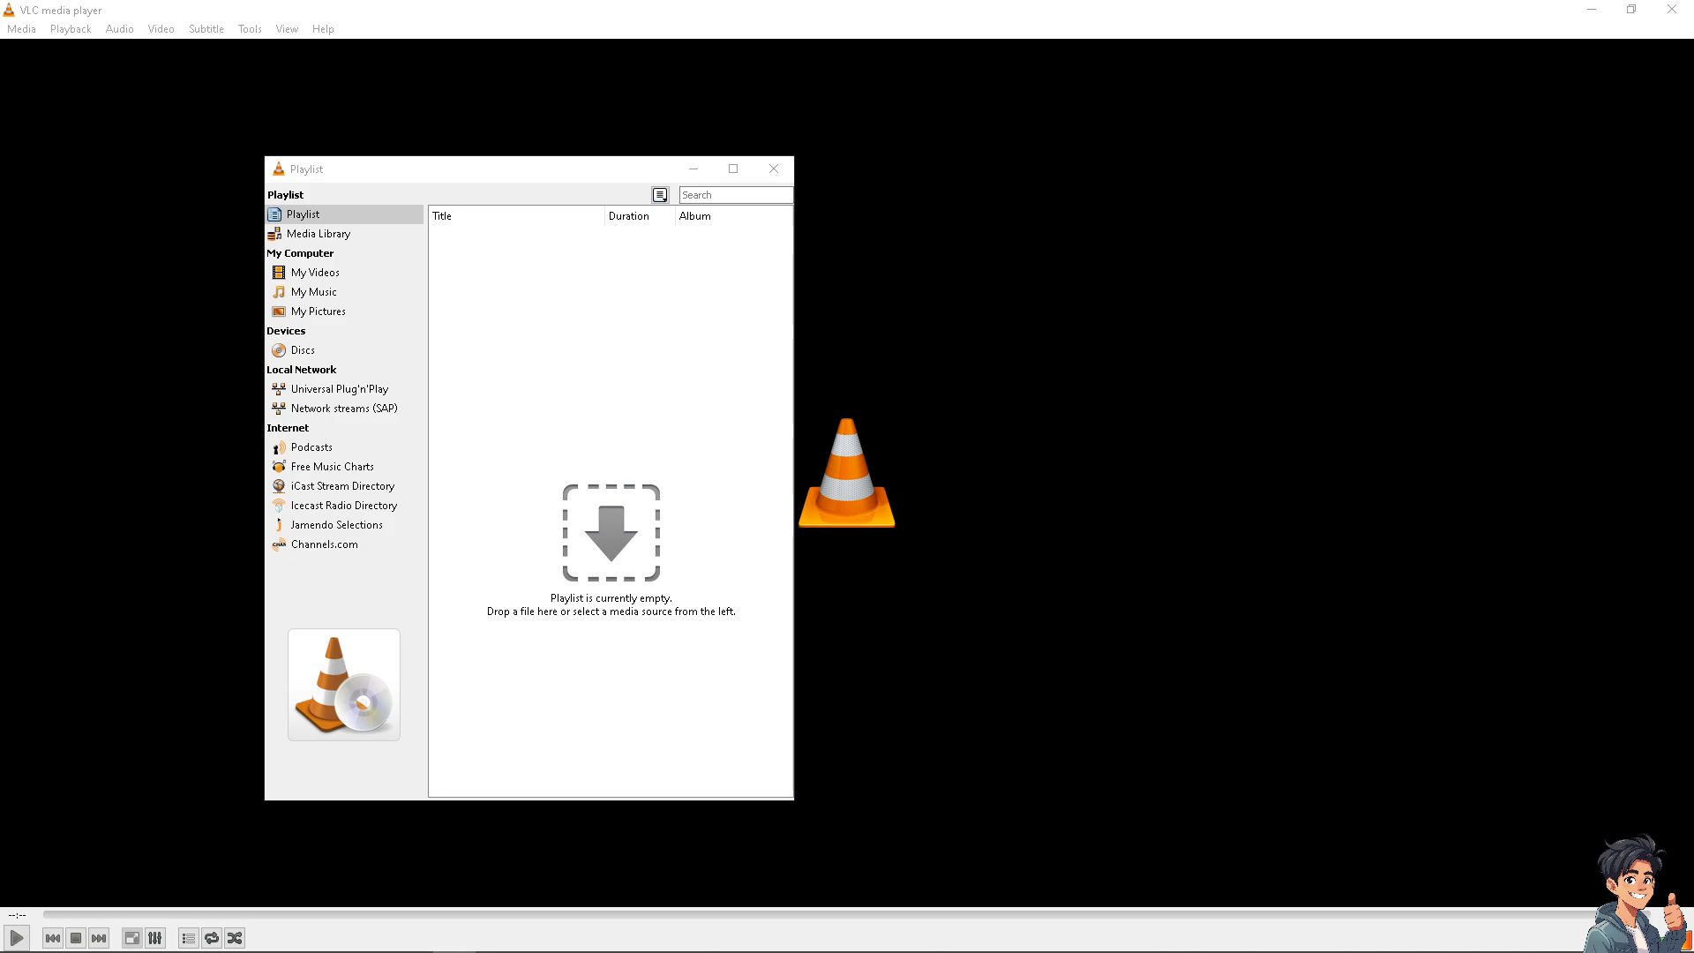
mouse_move(552, 618)
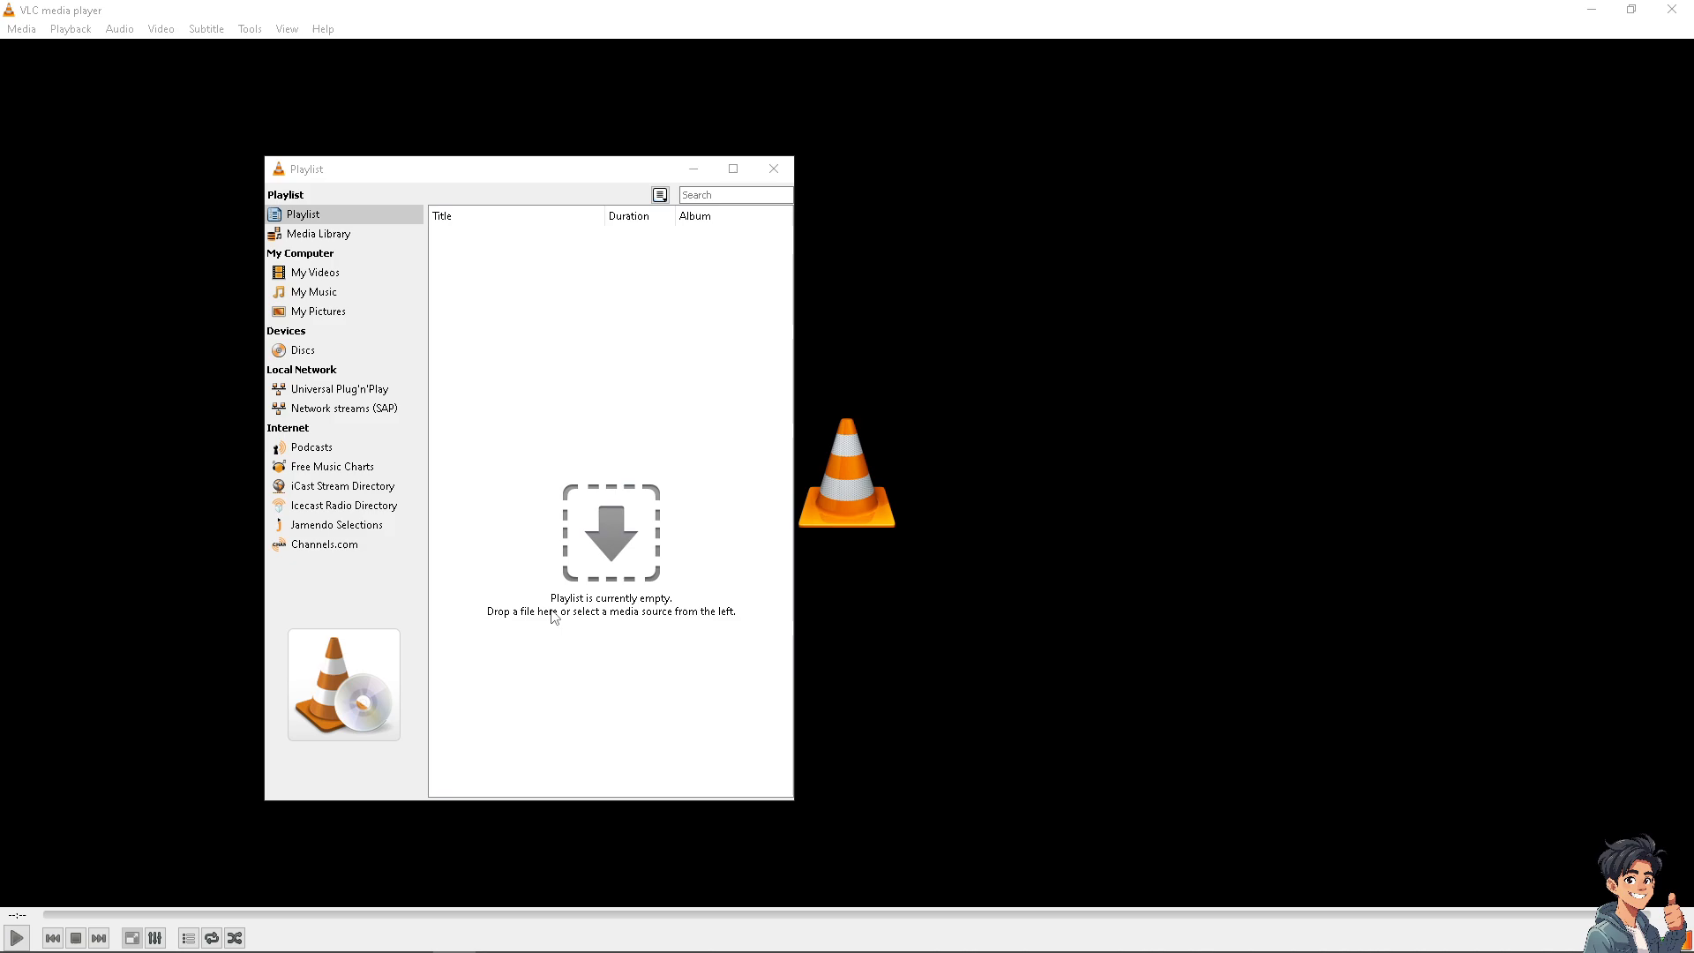
mouse_move(510, 630)
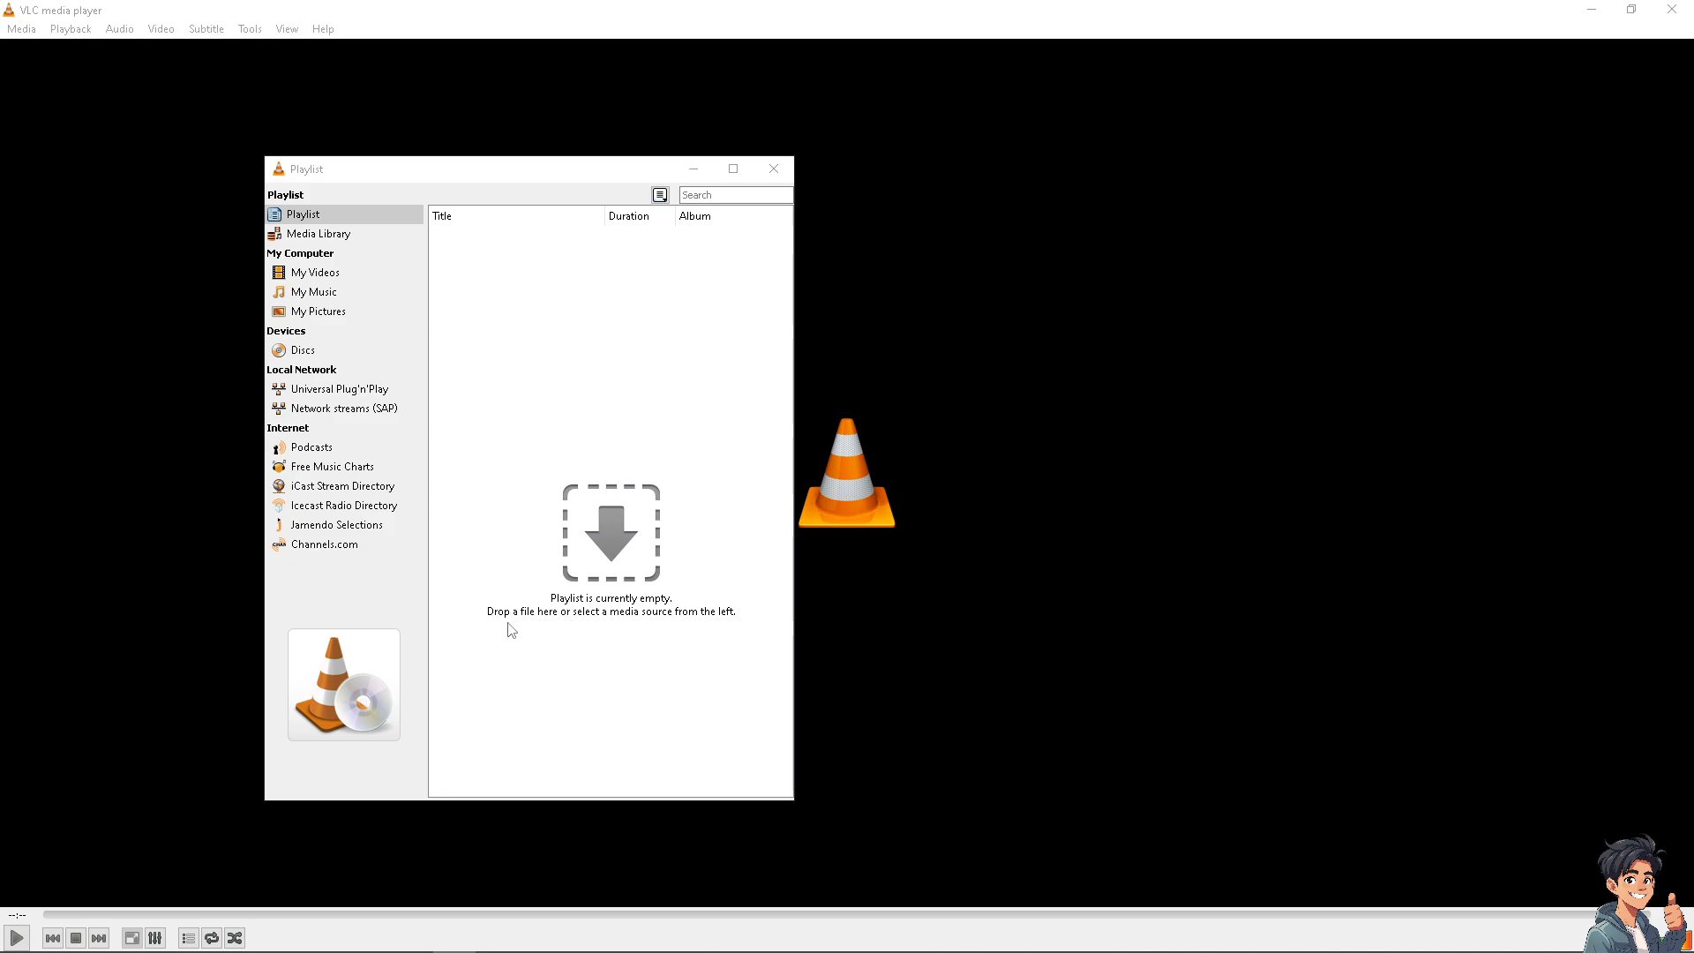
mouse_move(708, 625)
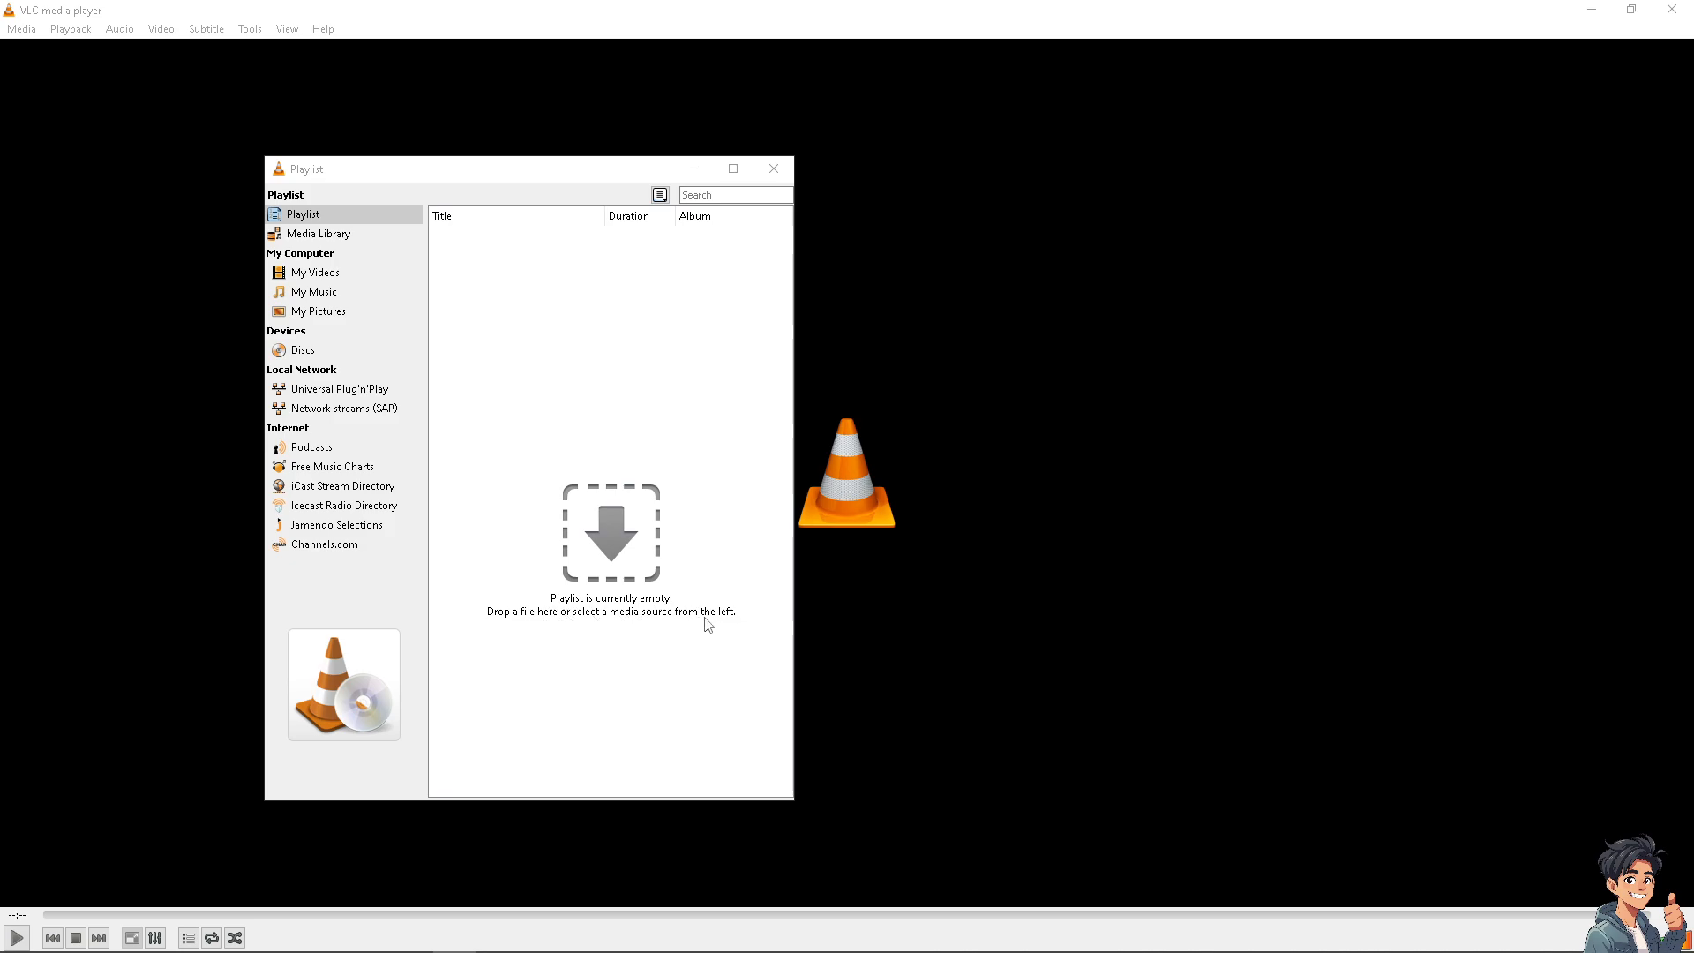
mouse_move(658, 369)
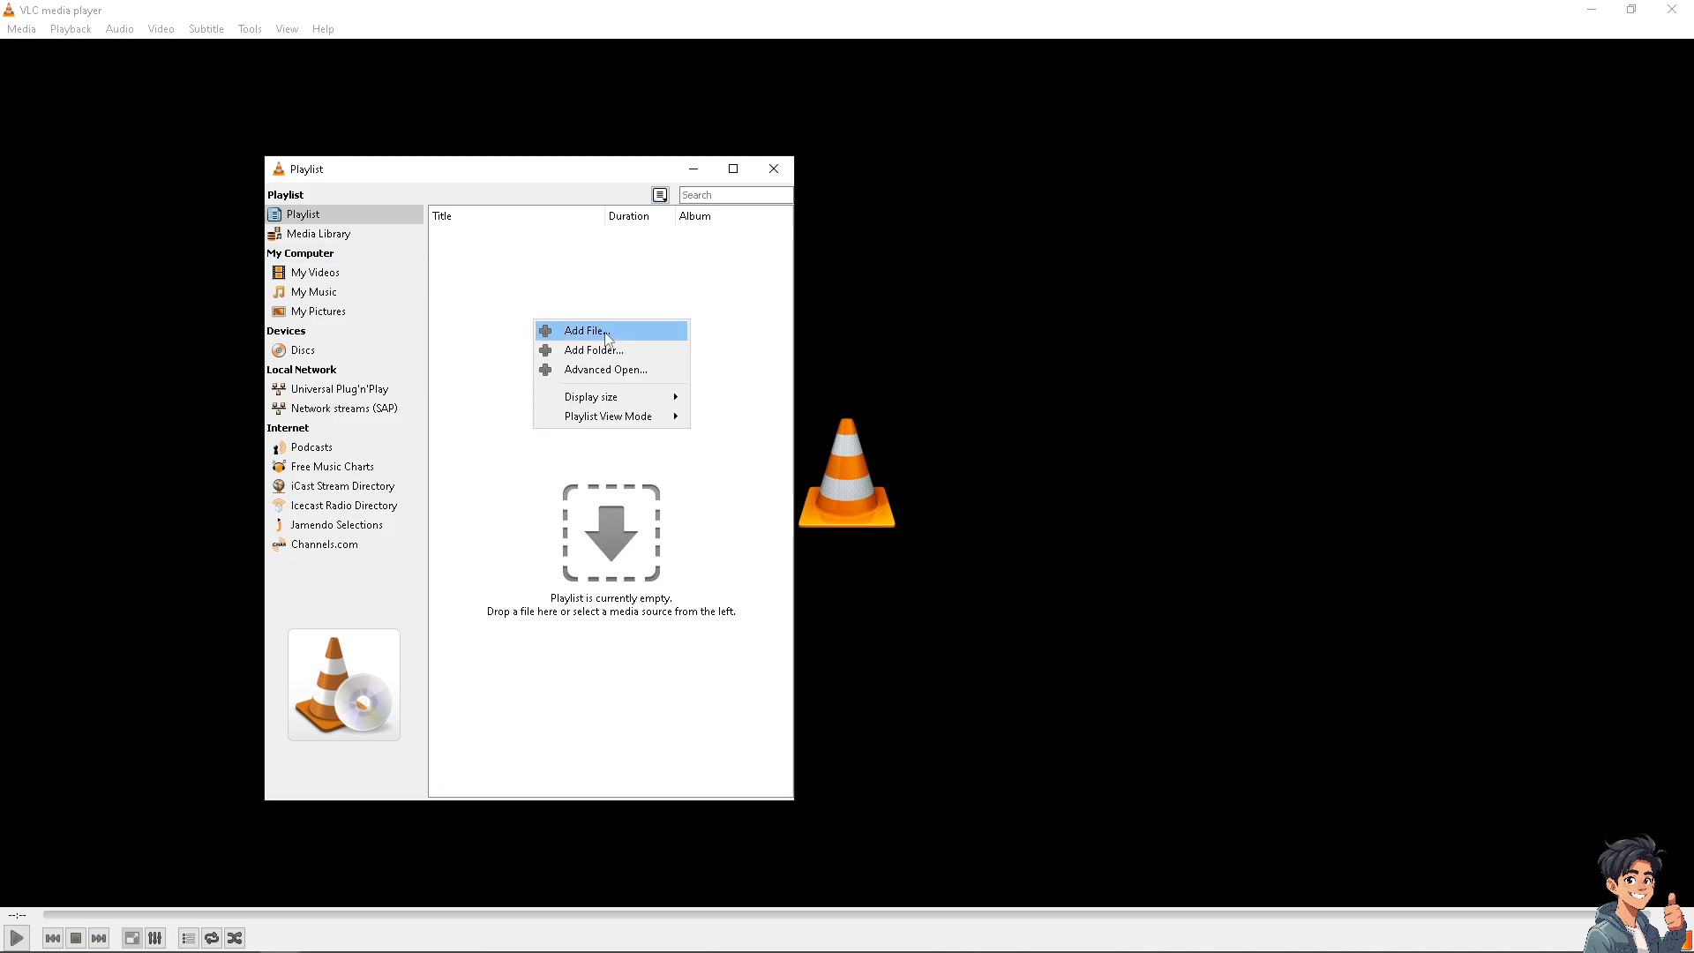
mouse_move(605, 370)
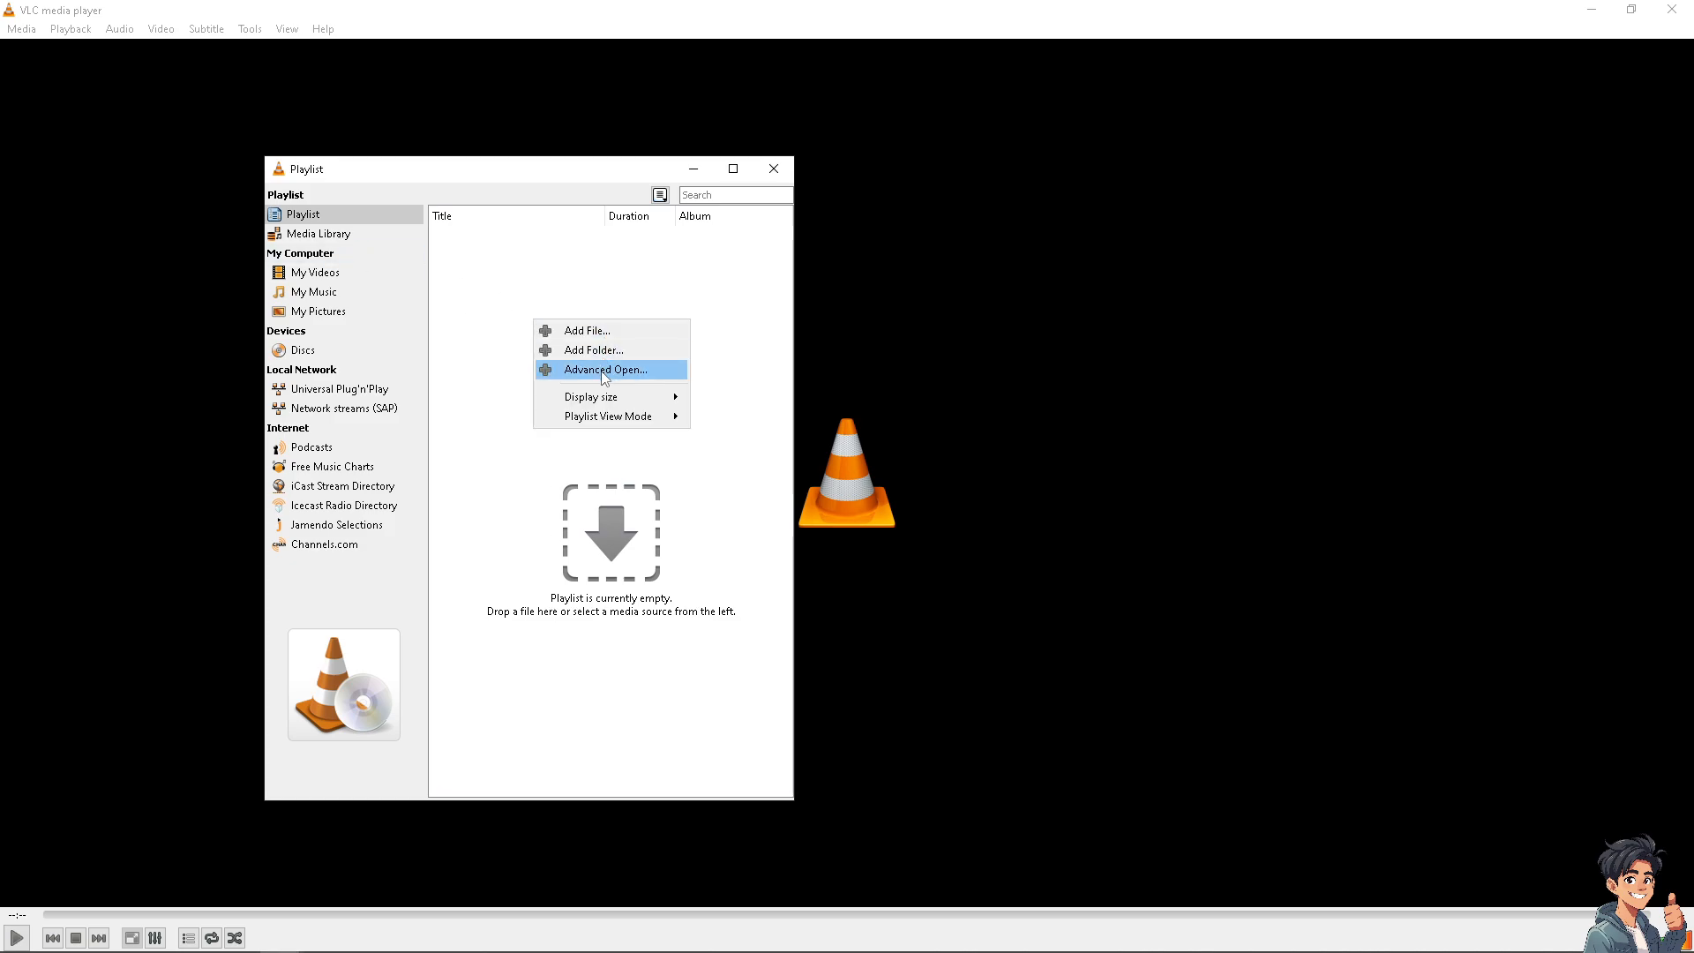
mouse_move(590, 397)
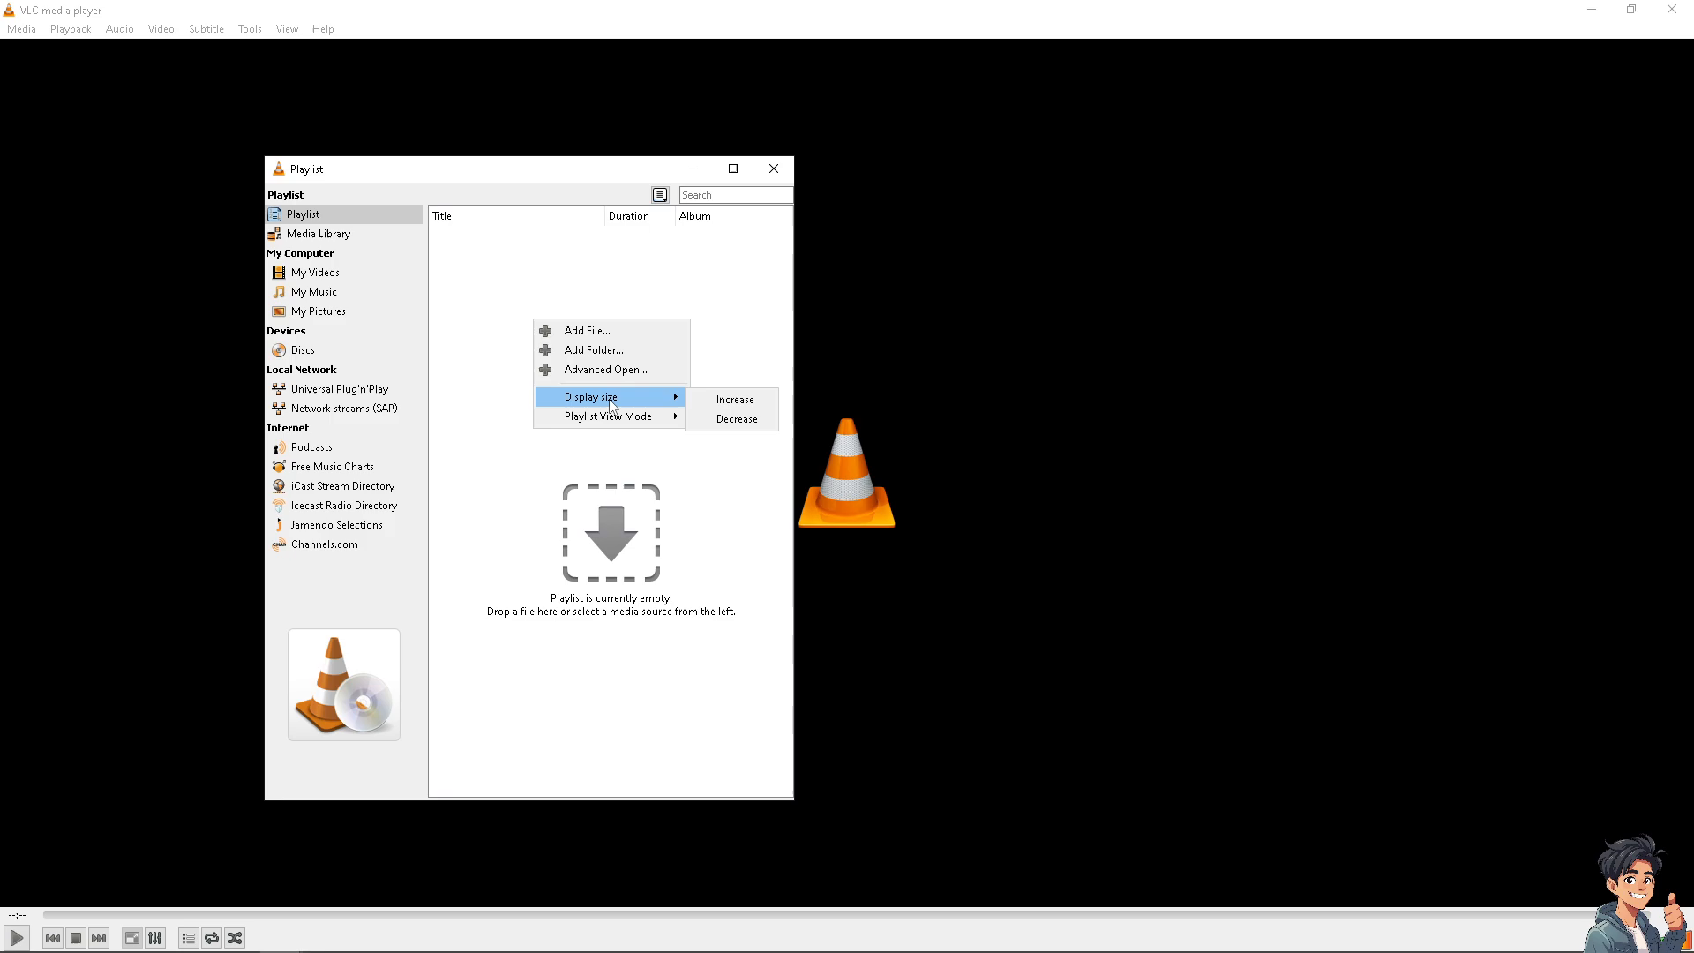
mouse_move(607, 416)
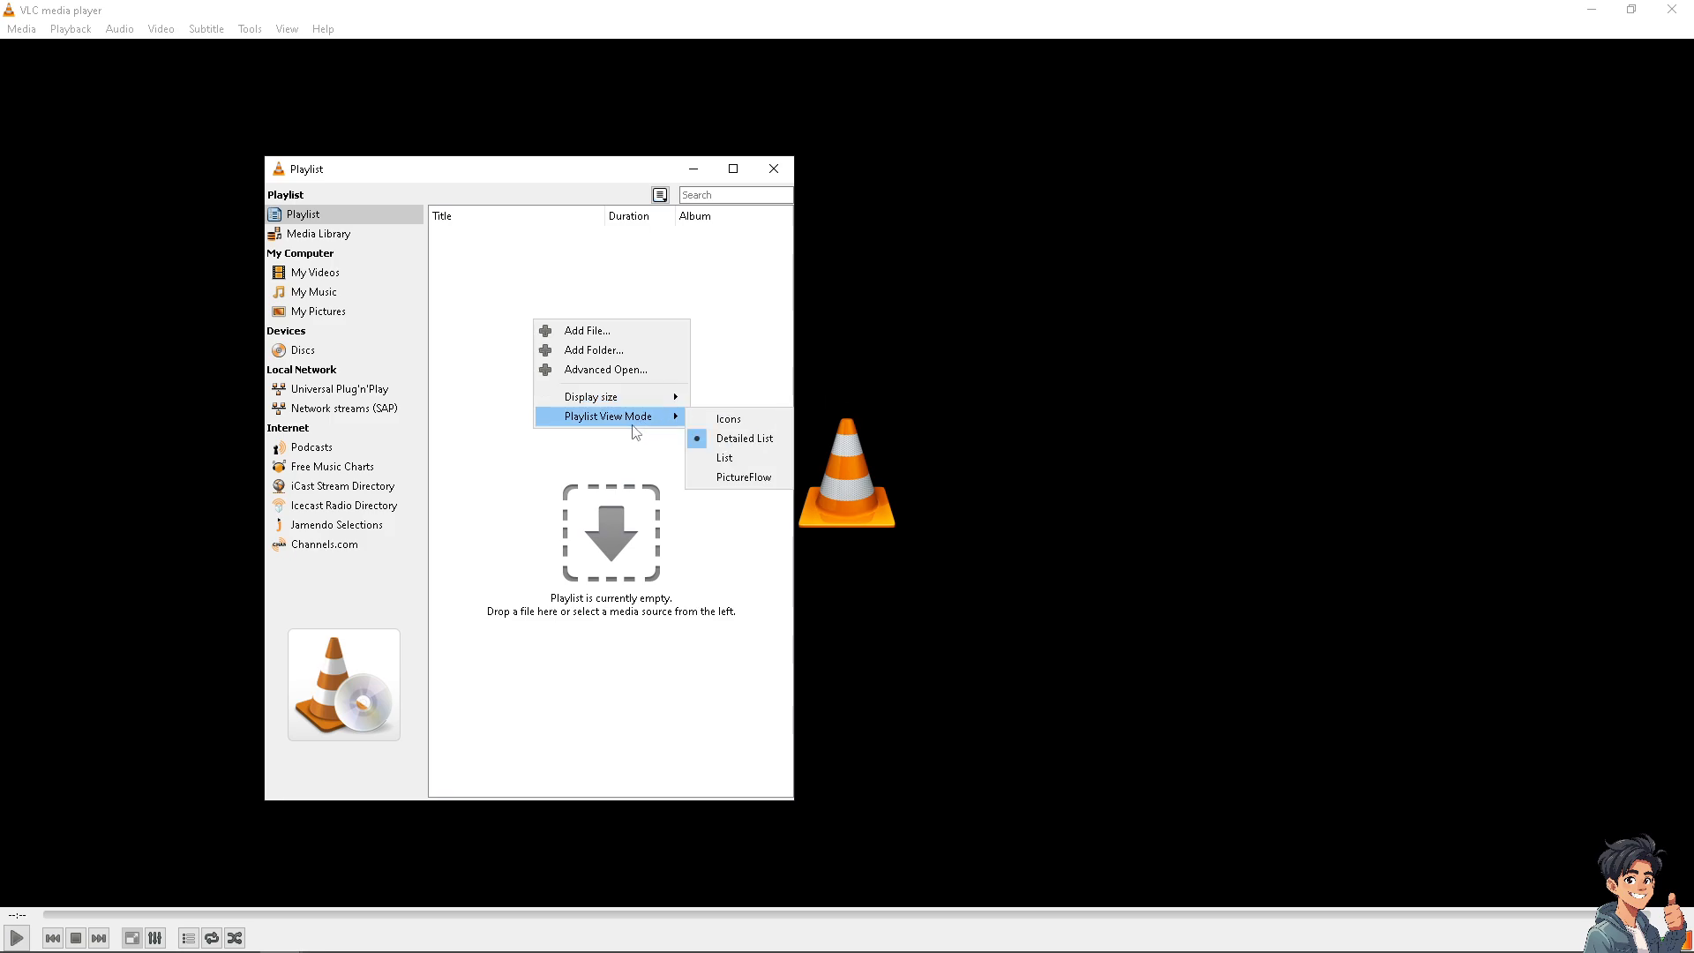
mouse_move(727, 418)
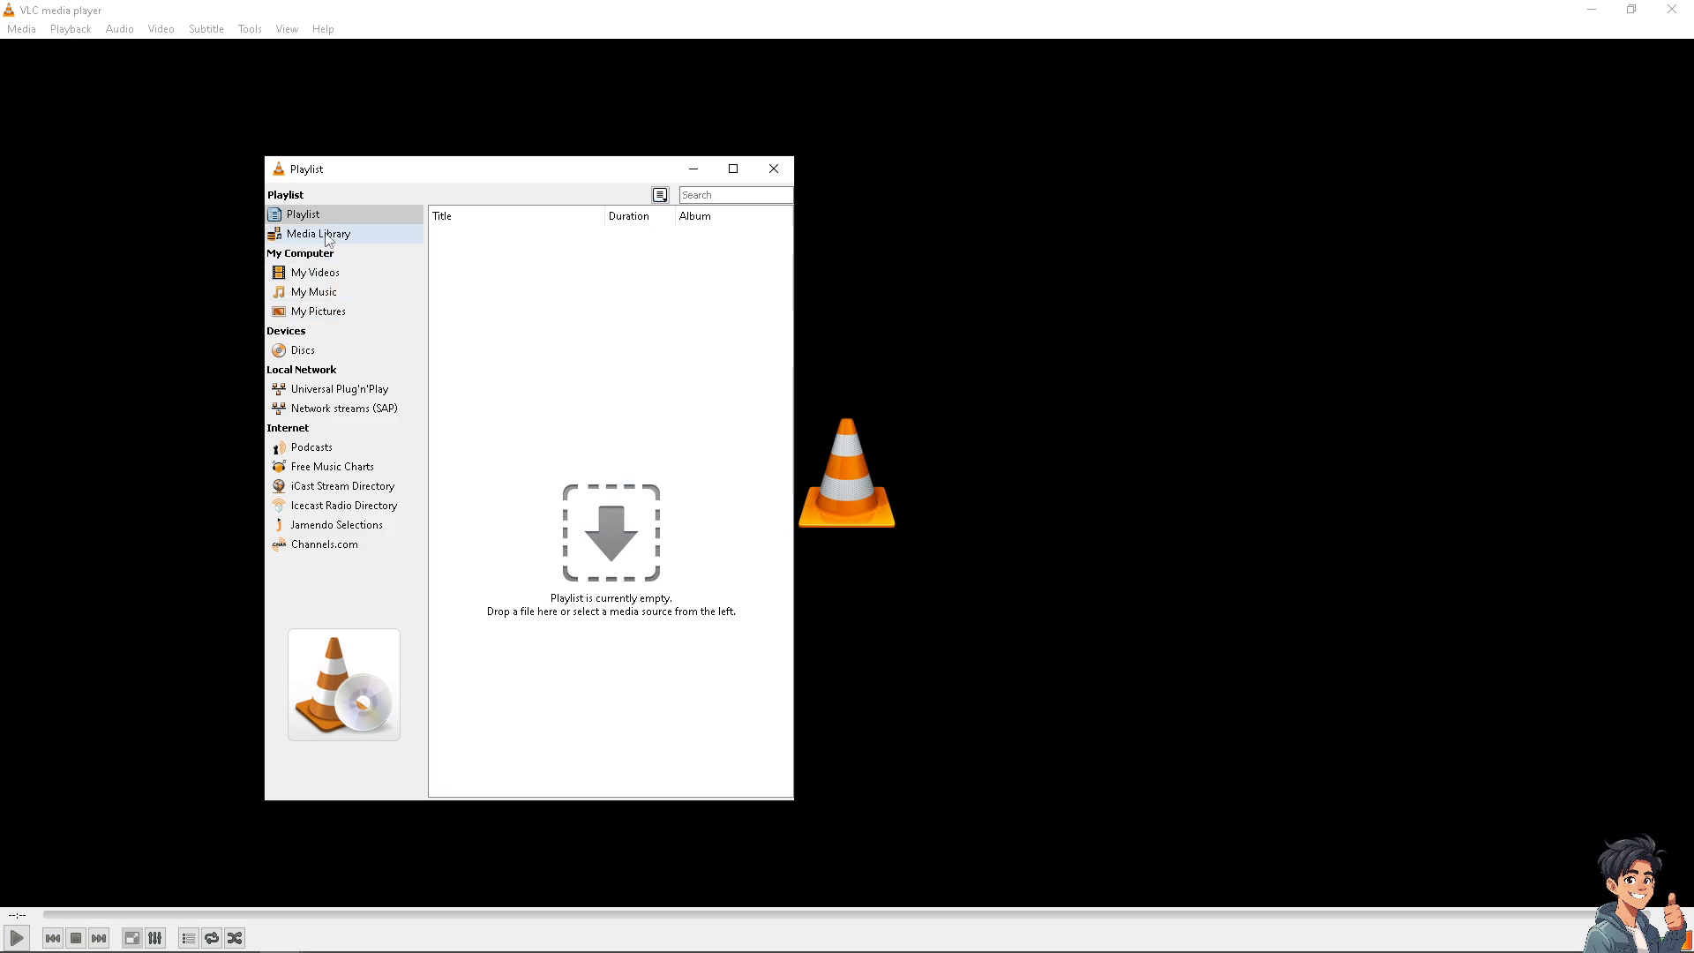
Switch to Media Library, select both audio tutorial files, and open their context menu.
left_click(319, 233)
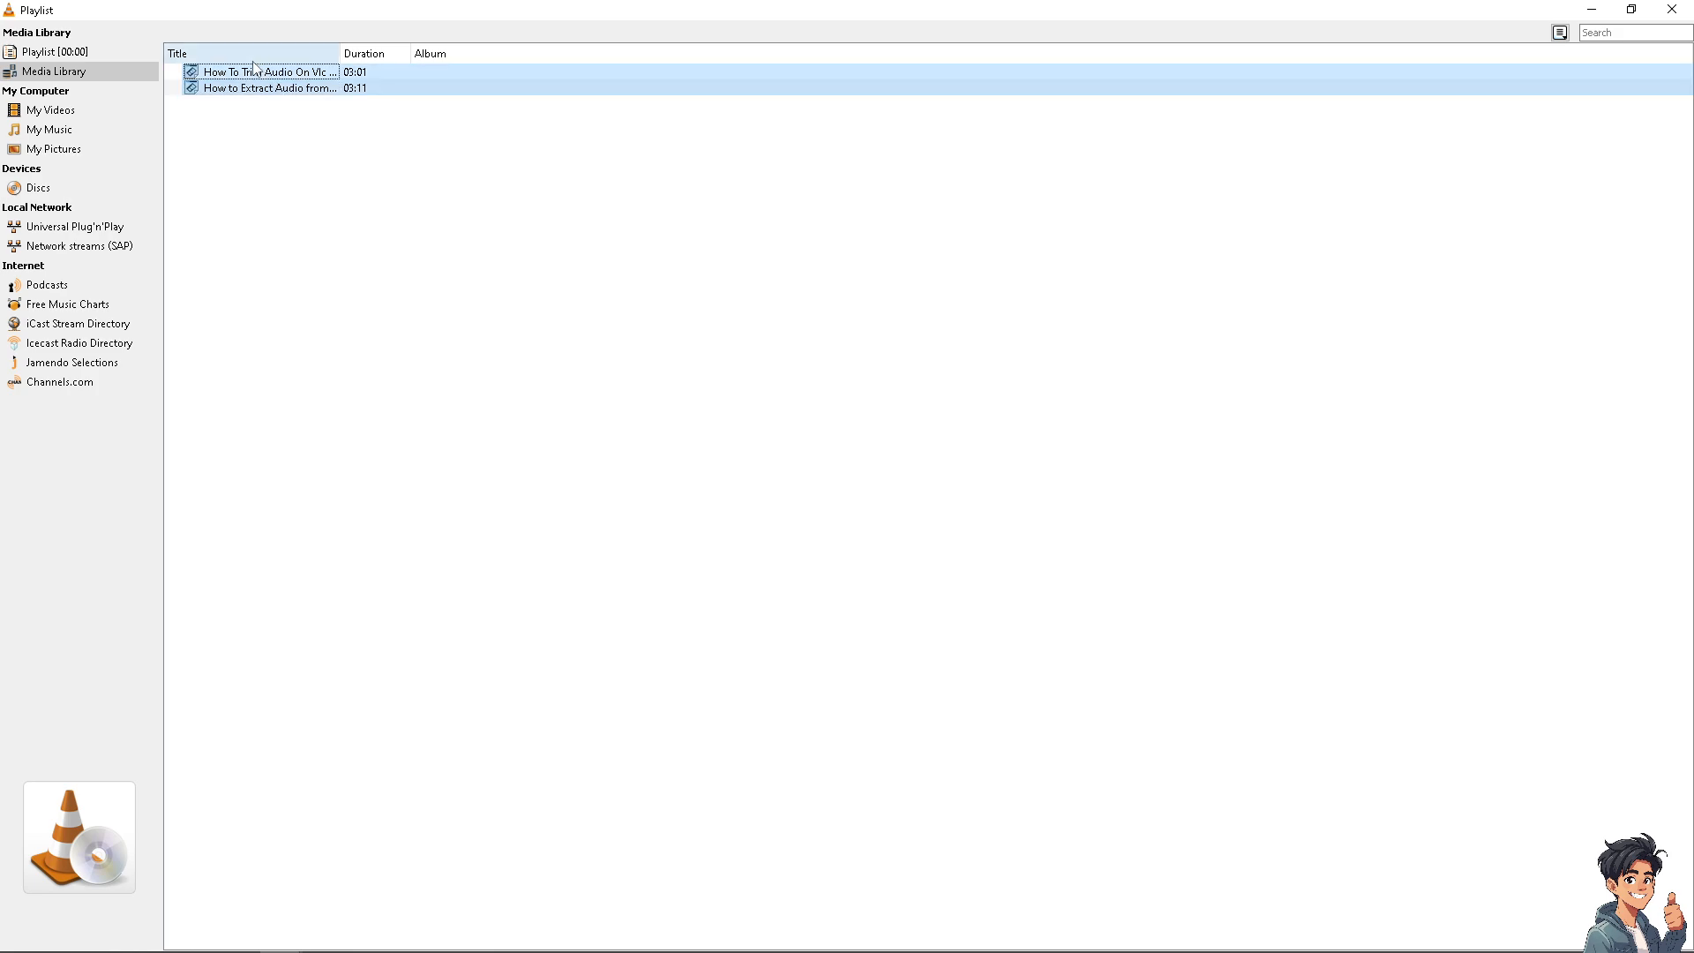
left_click(308, 216)
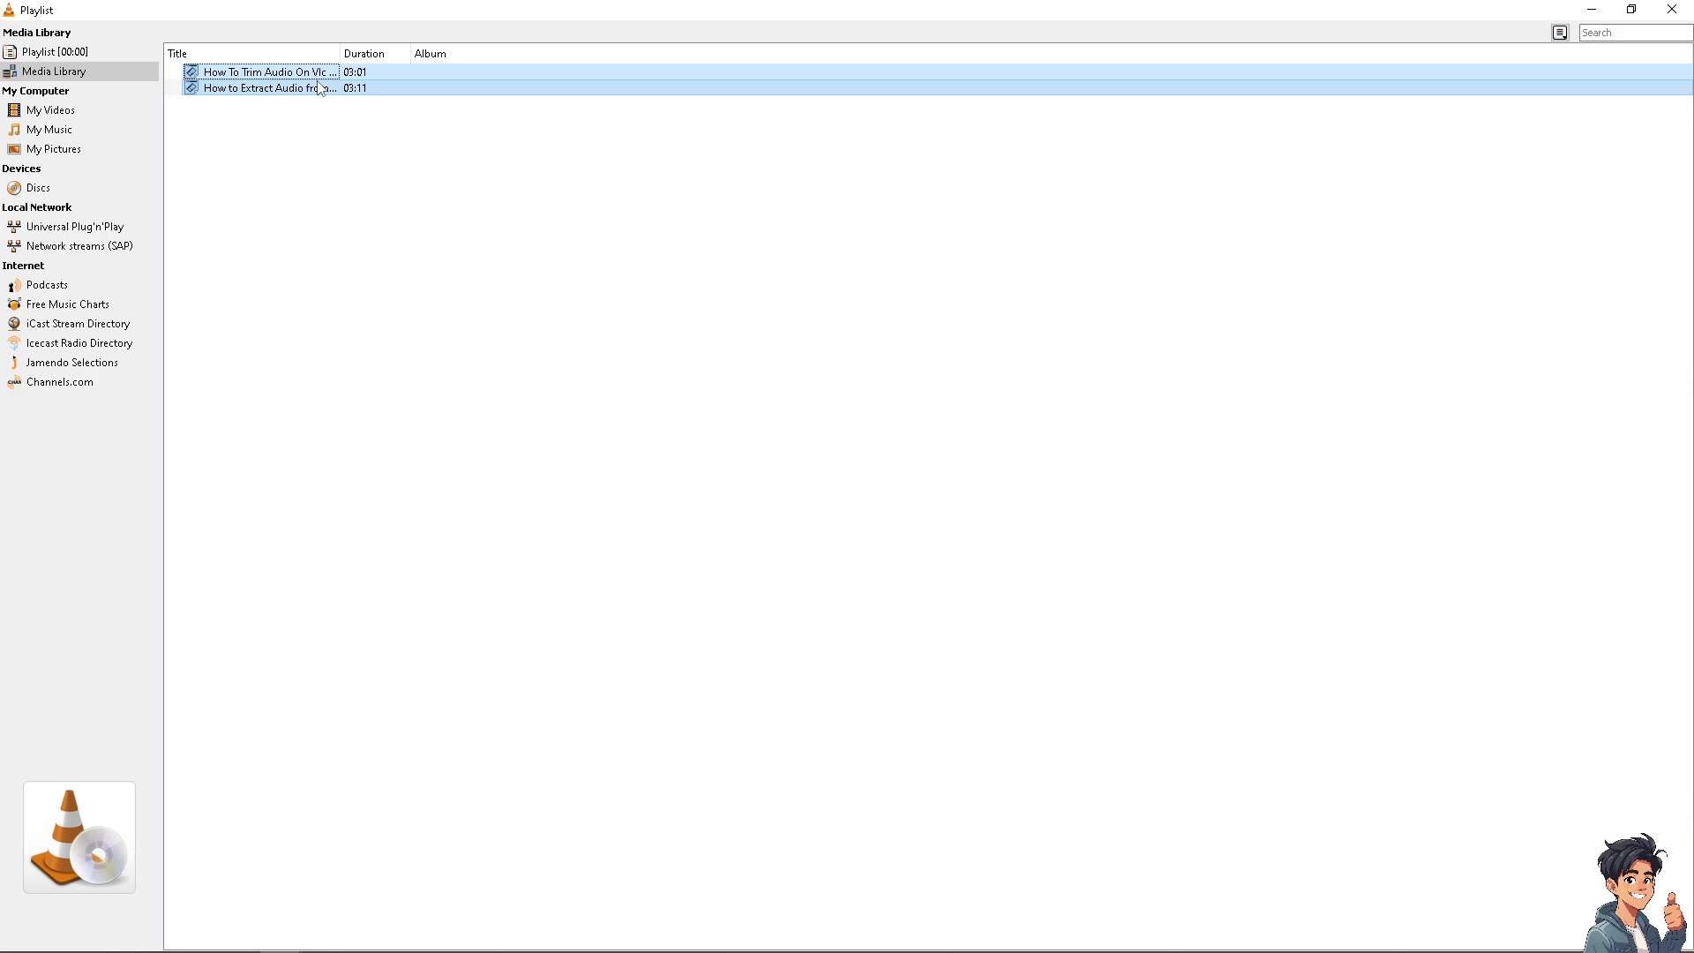
right_click(265, 88)
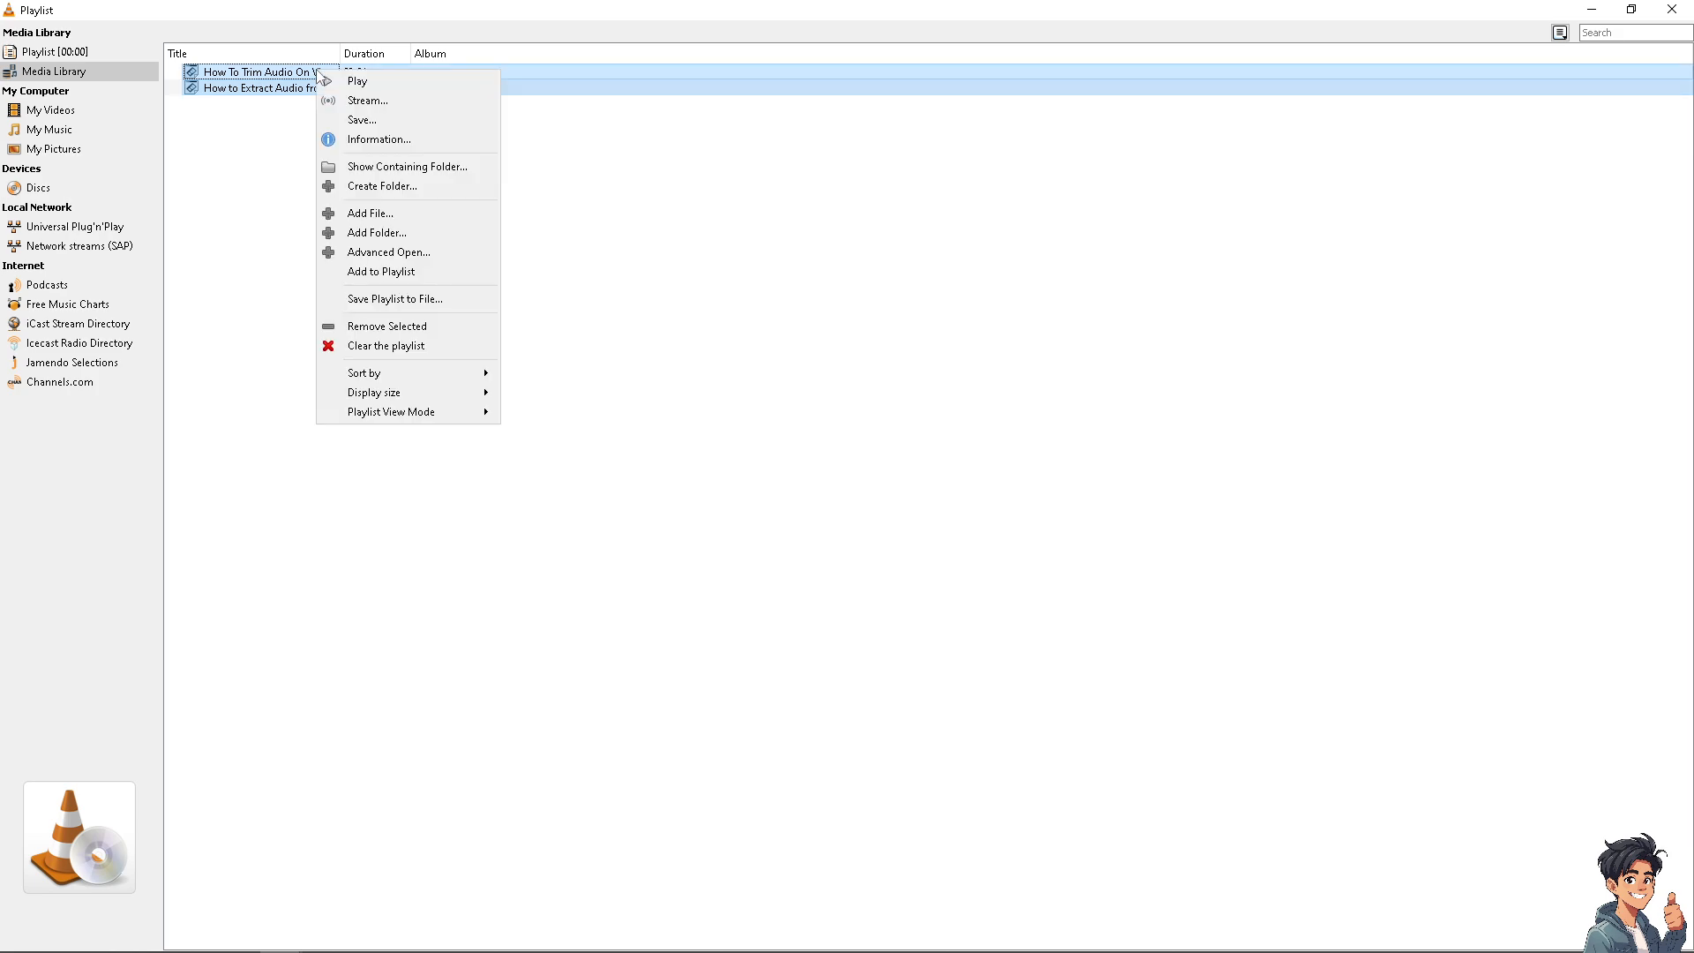
mouse_move(407, 232)
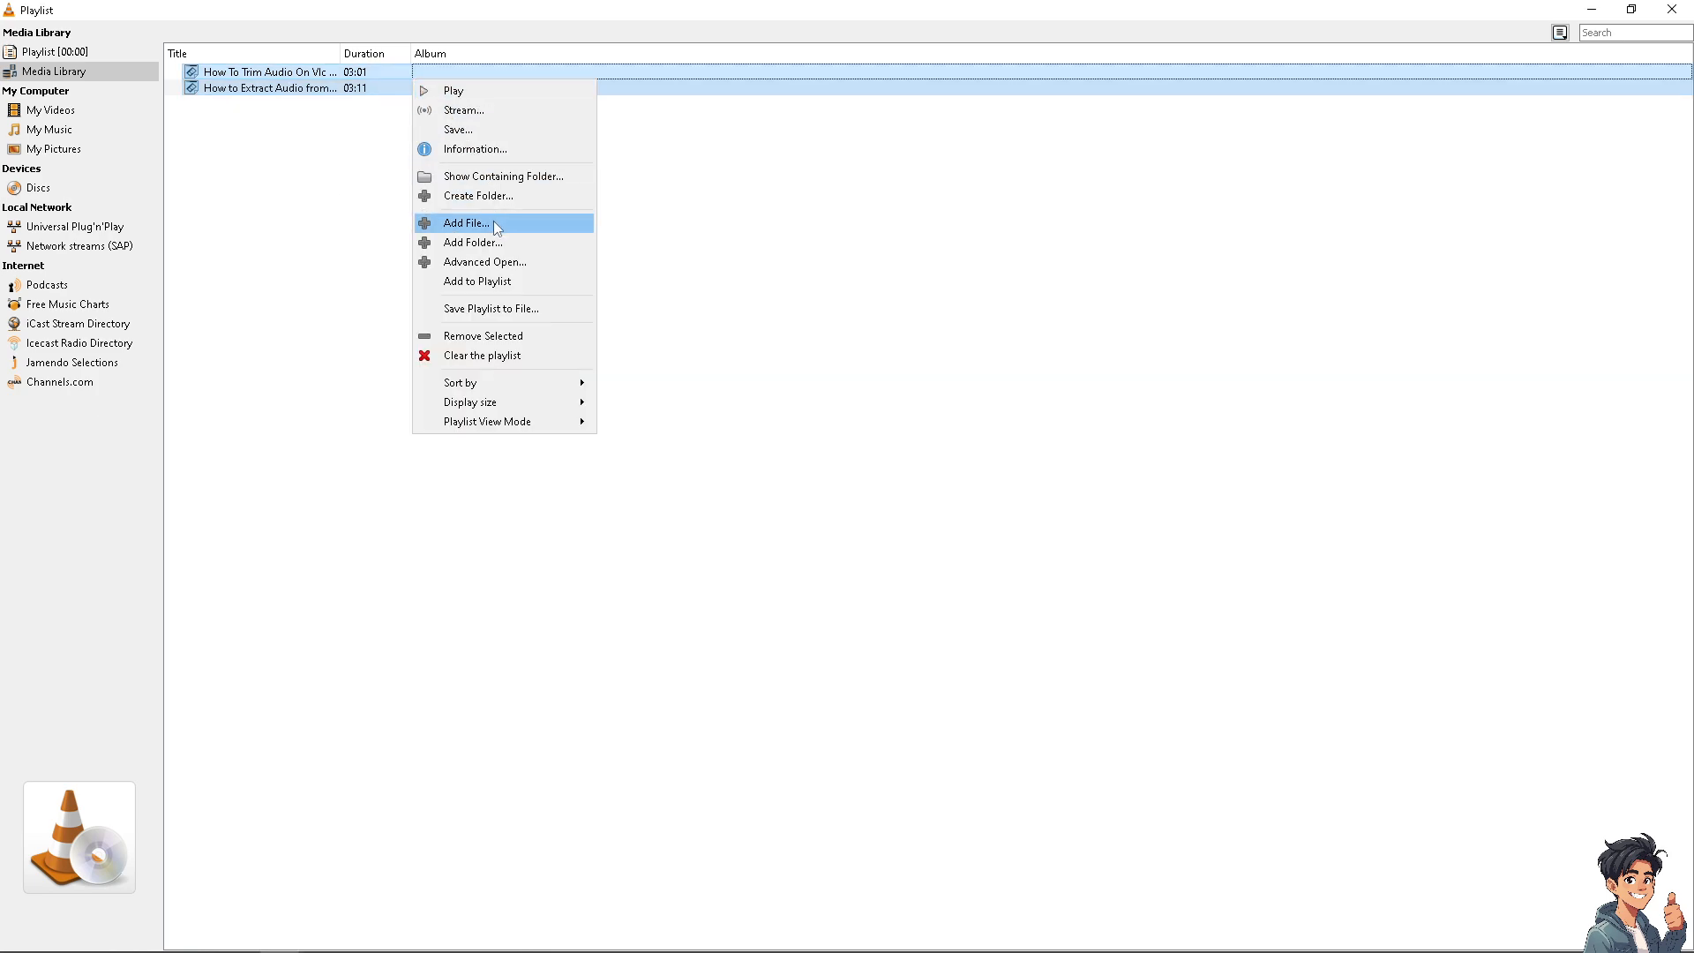
mouse_move(515, 314)
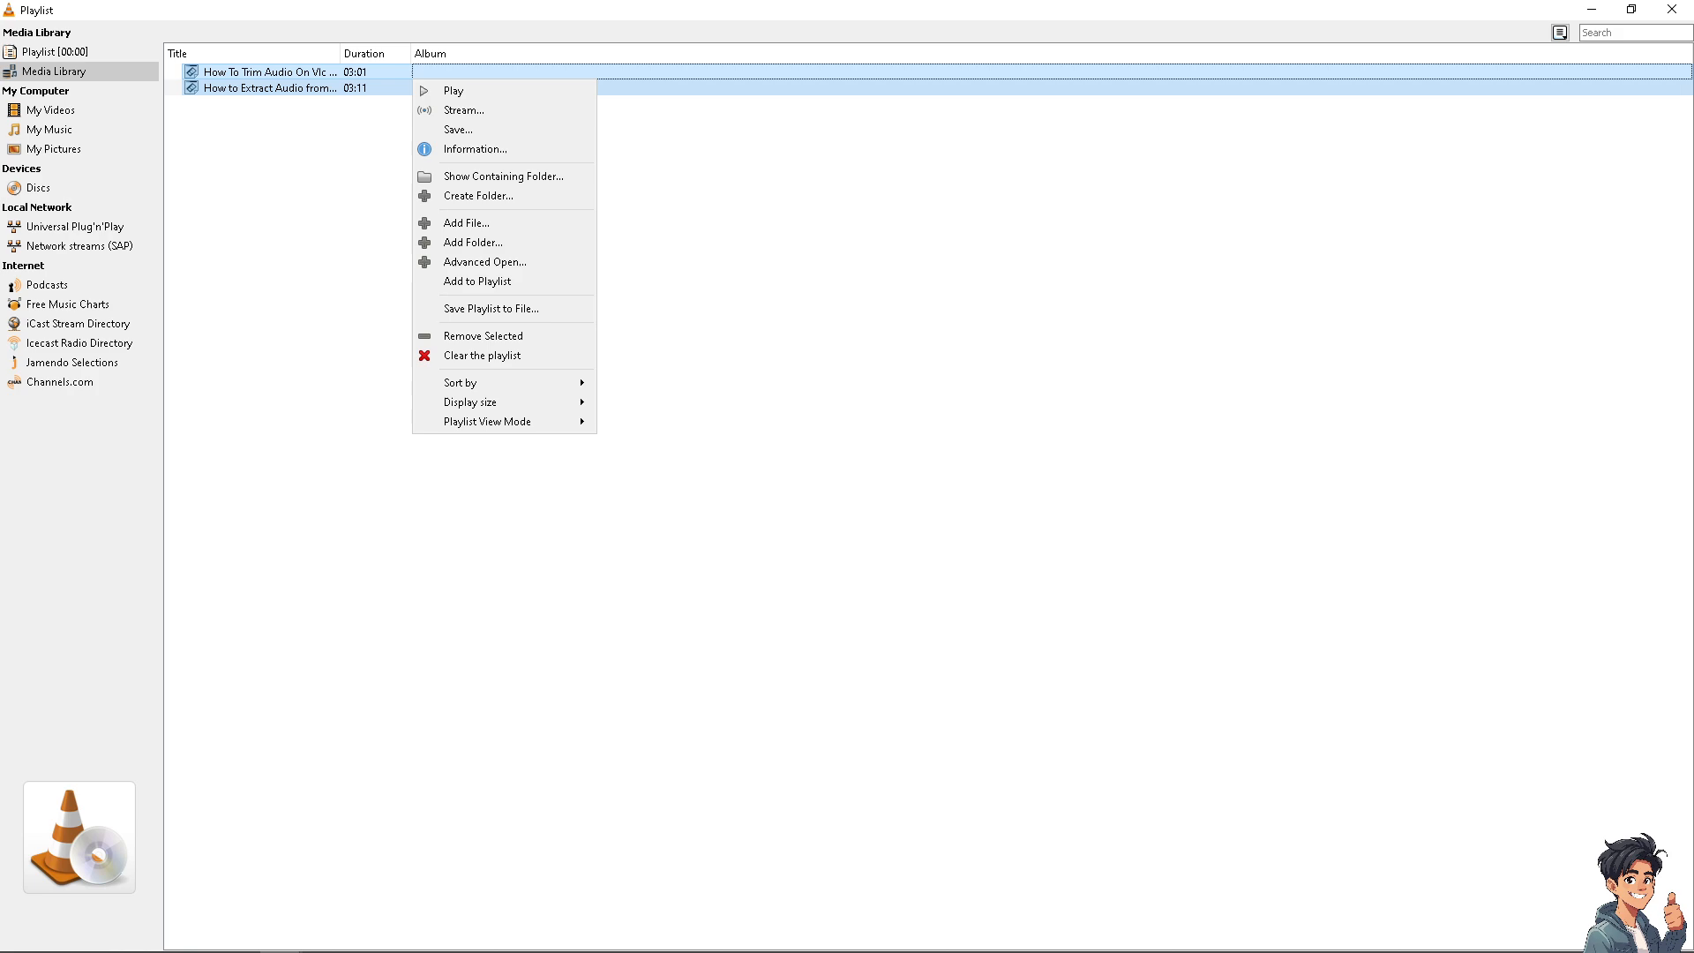
Choose Save Playlist to File for the two library tracks.
left_click(491, 308)
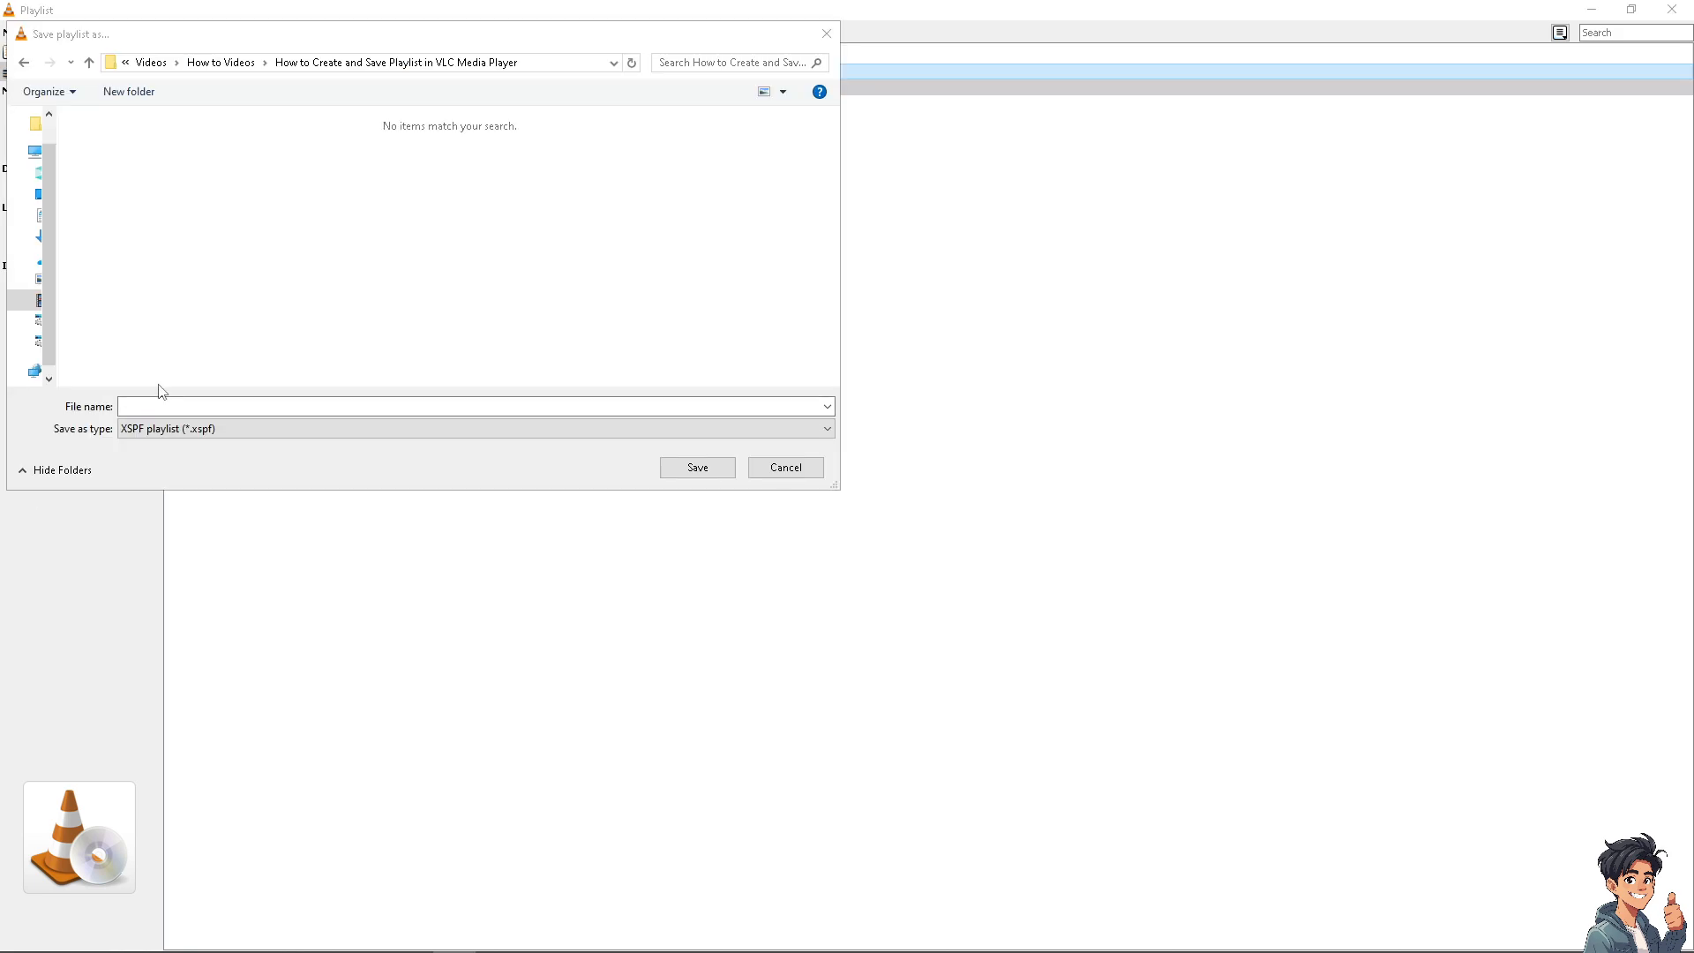
mouse_move(129, 315)
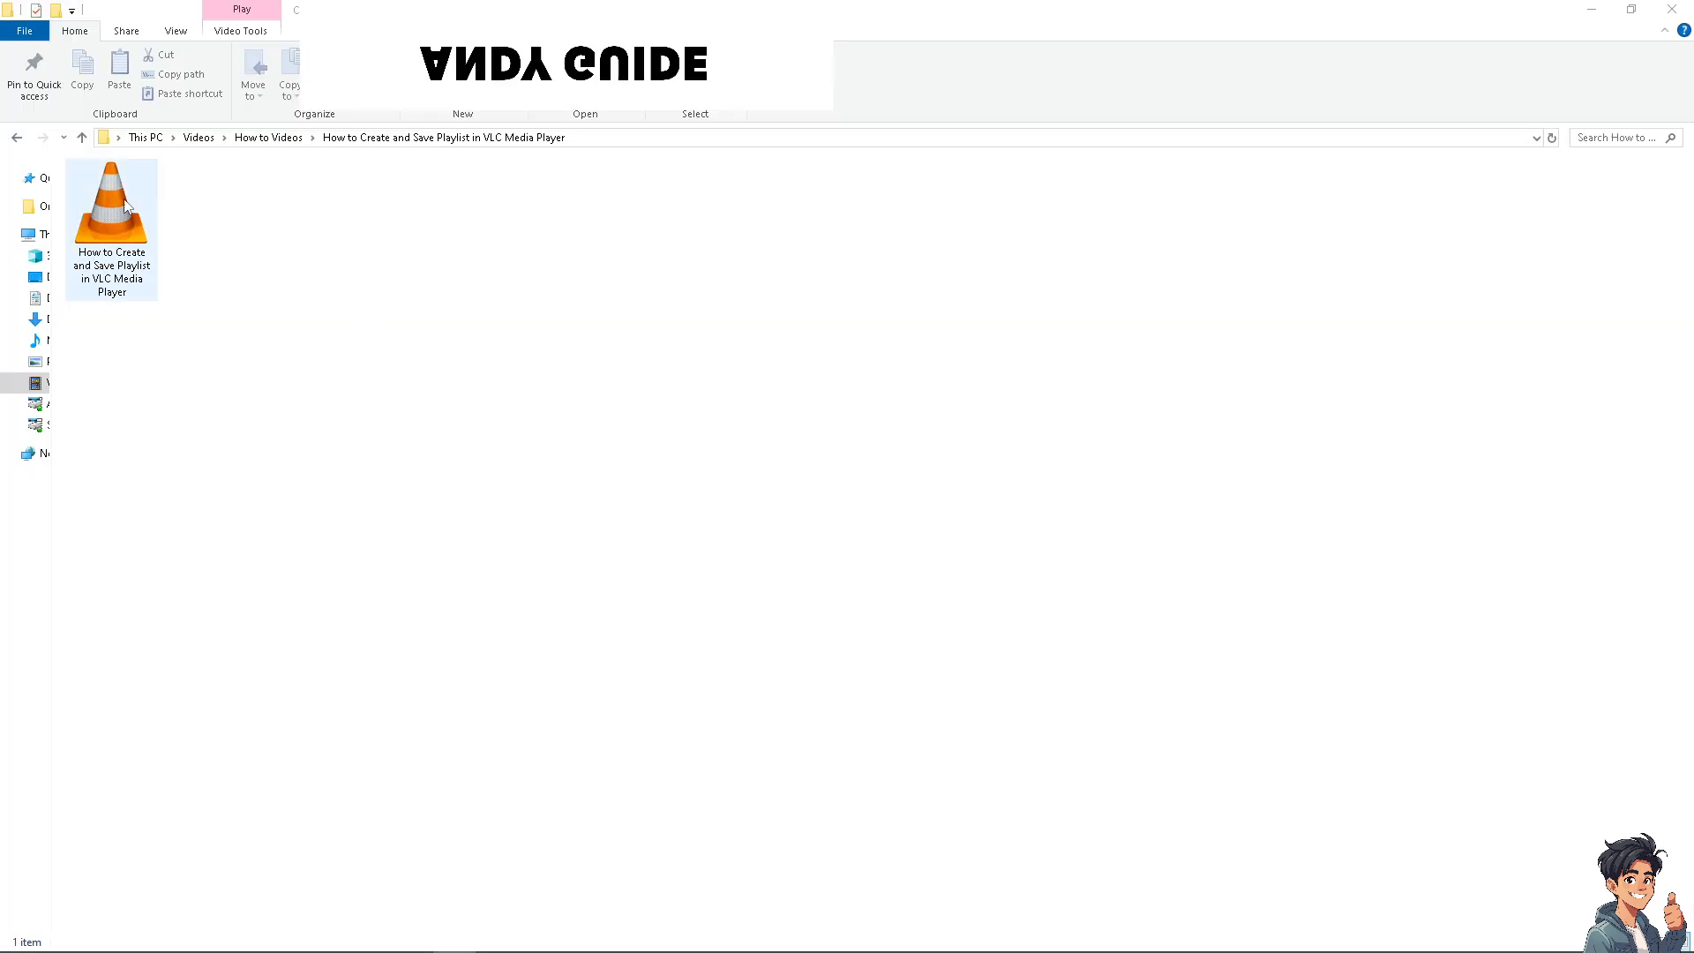
Select the saved .xspf playlist file and bring up its context menu.
left_click(110, 206)
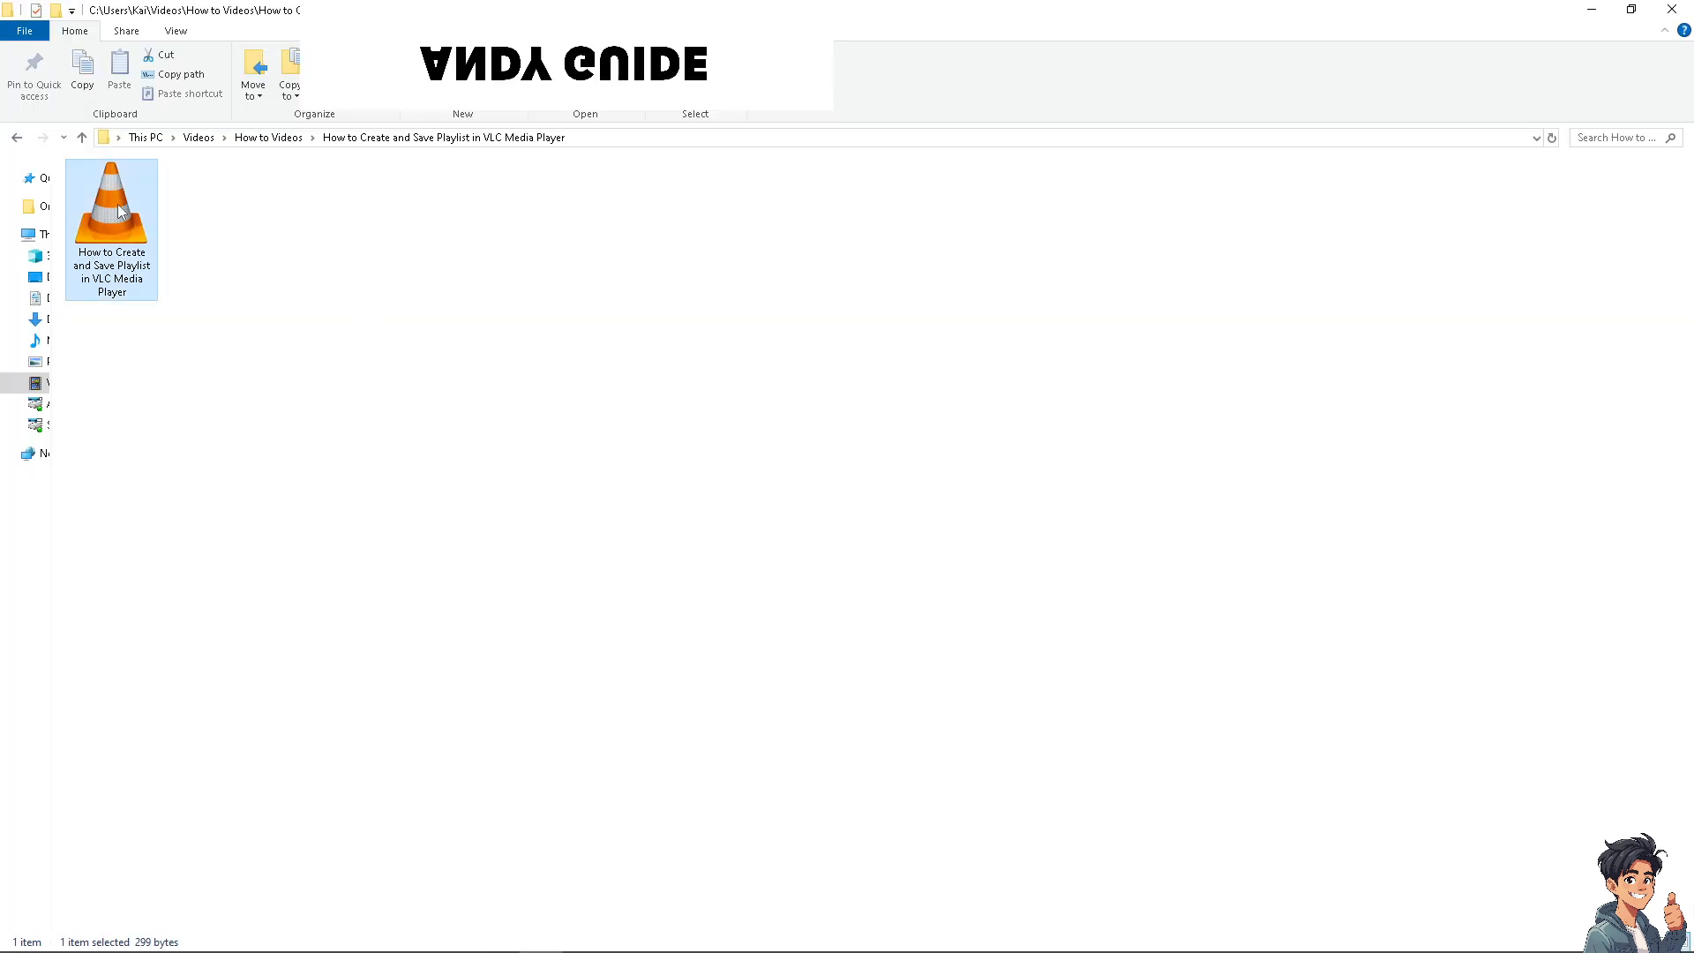
right_click(111, 200)
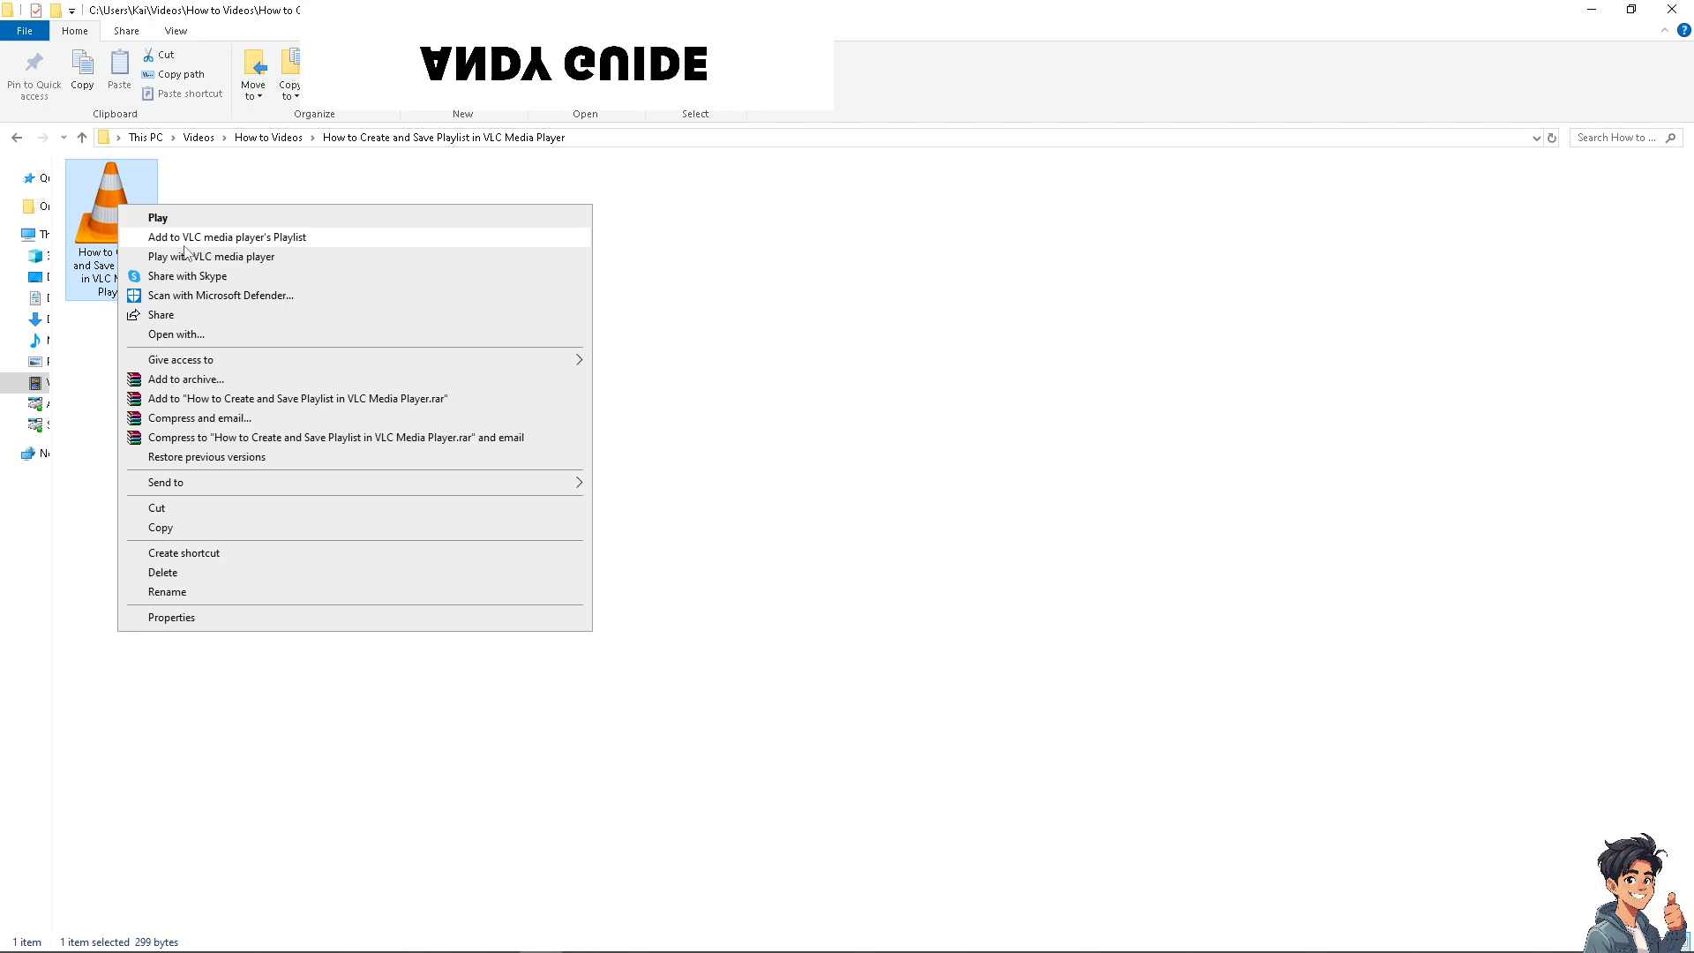
mouse_move(206, 246)
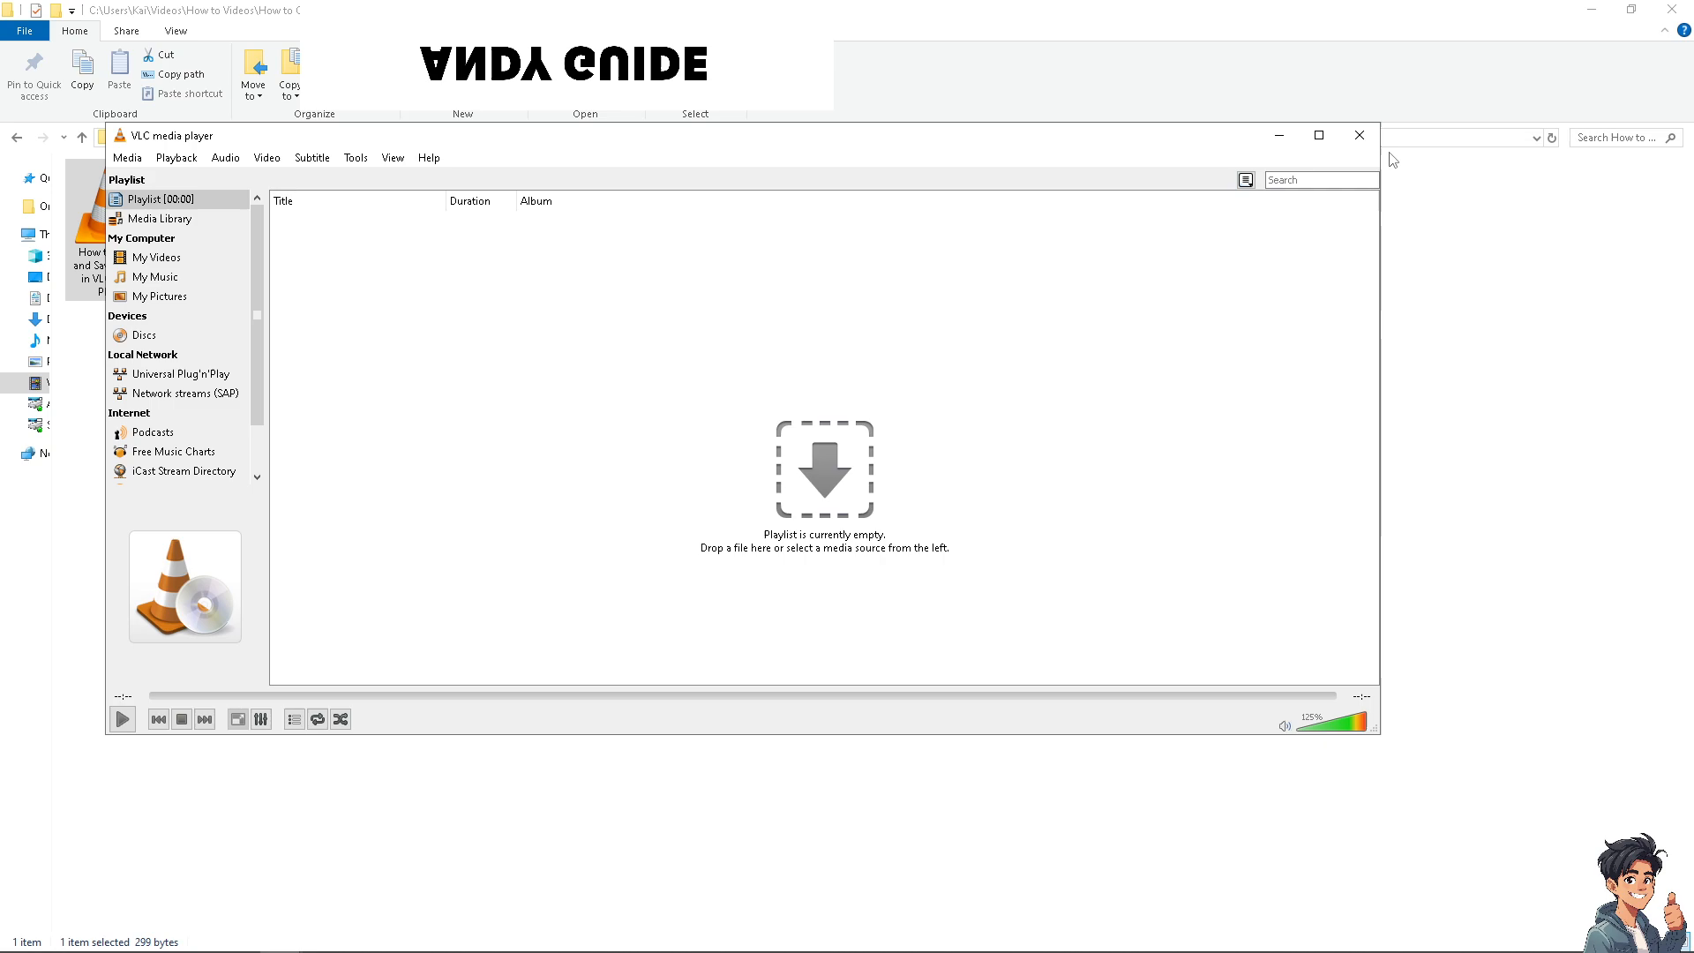
Maximize the VLC window, try playback, and close the Open Media dialog.
left_click(1319, 135)
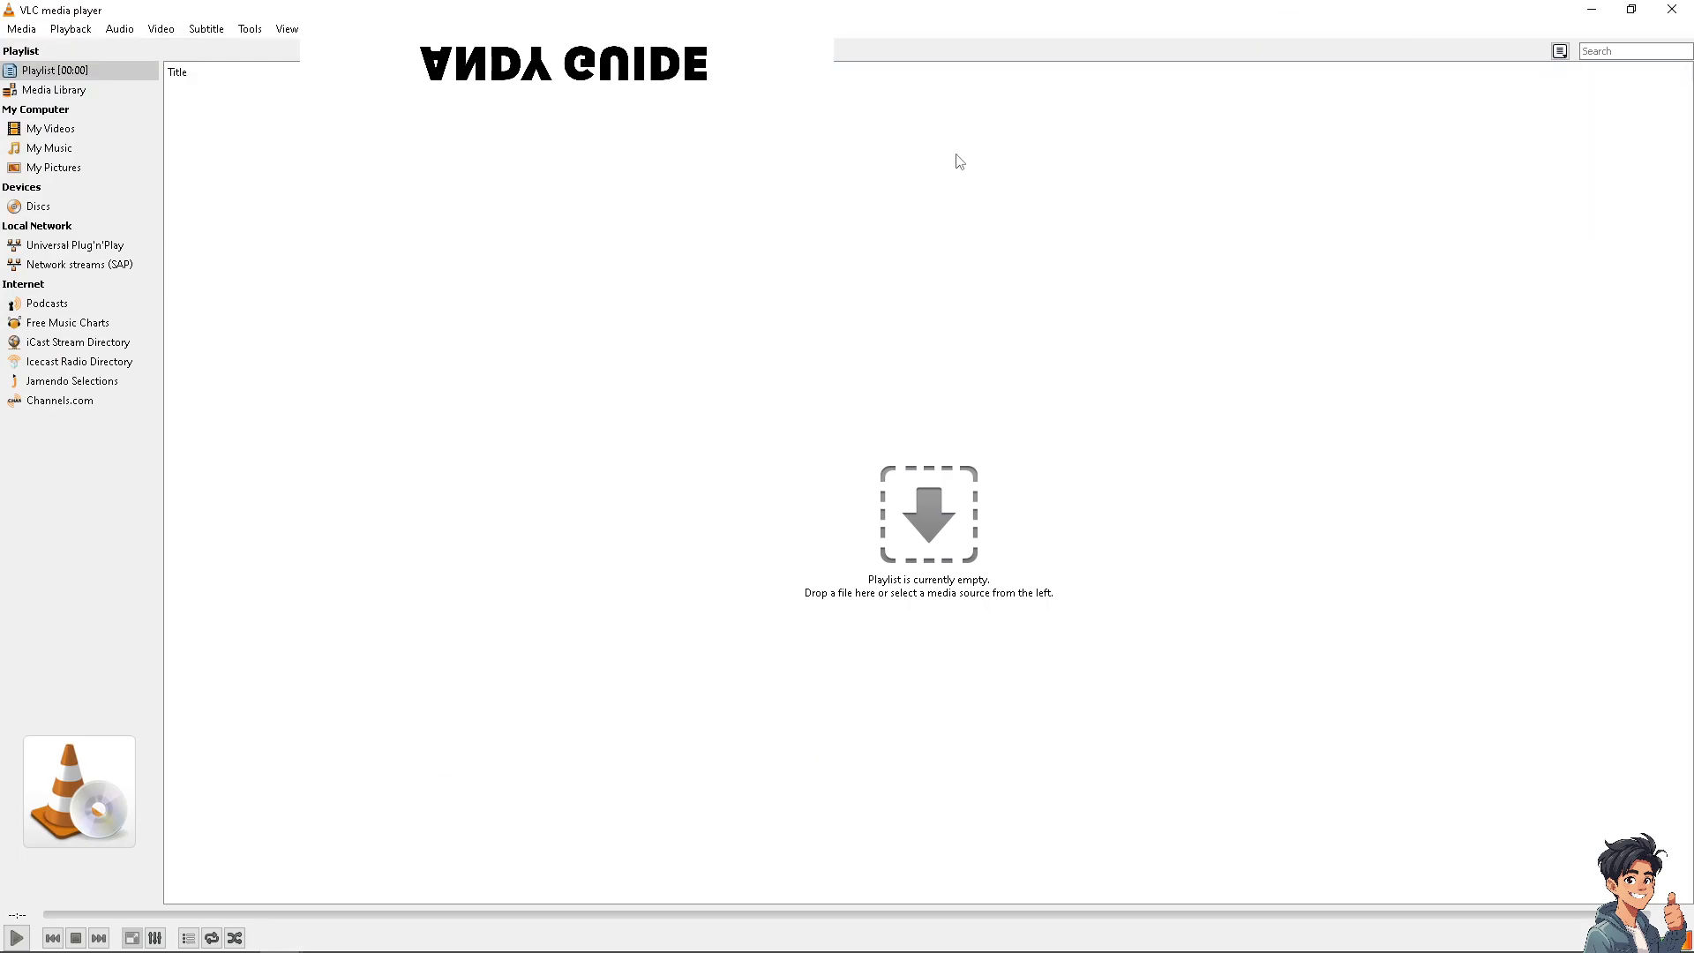
right_click(111, 205)
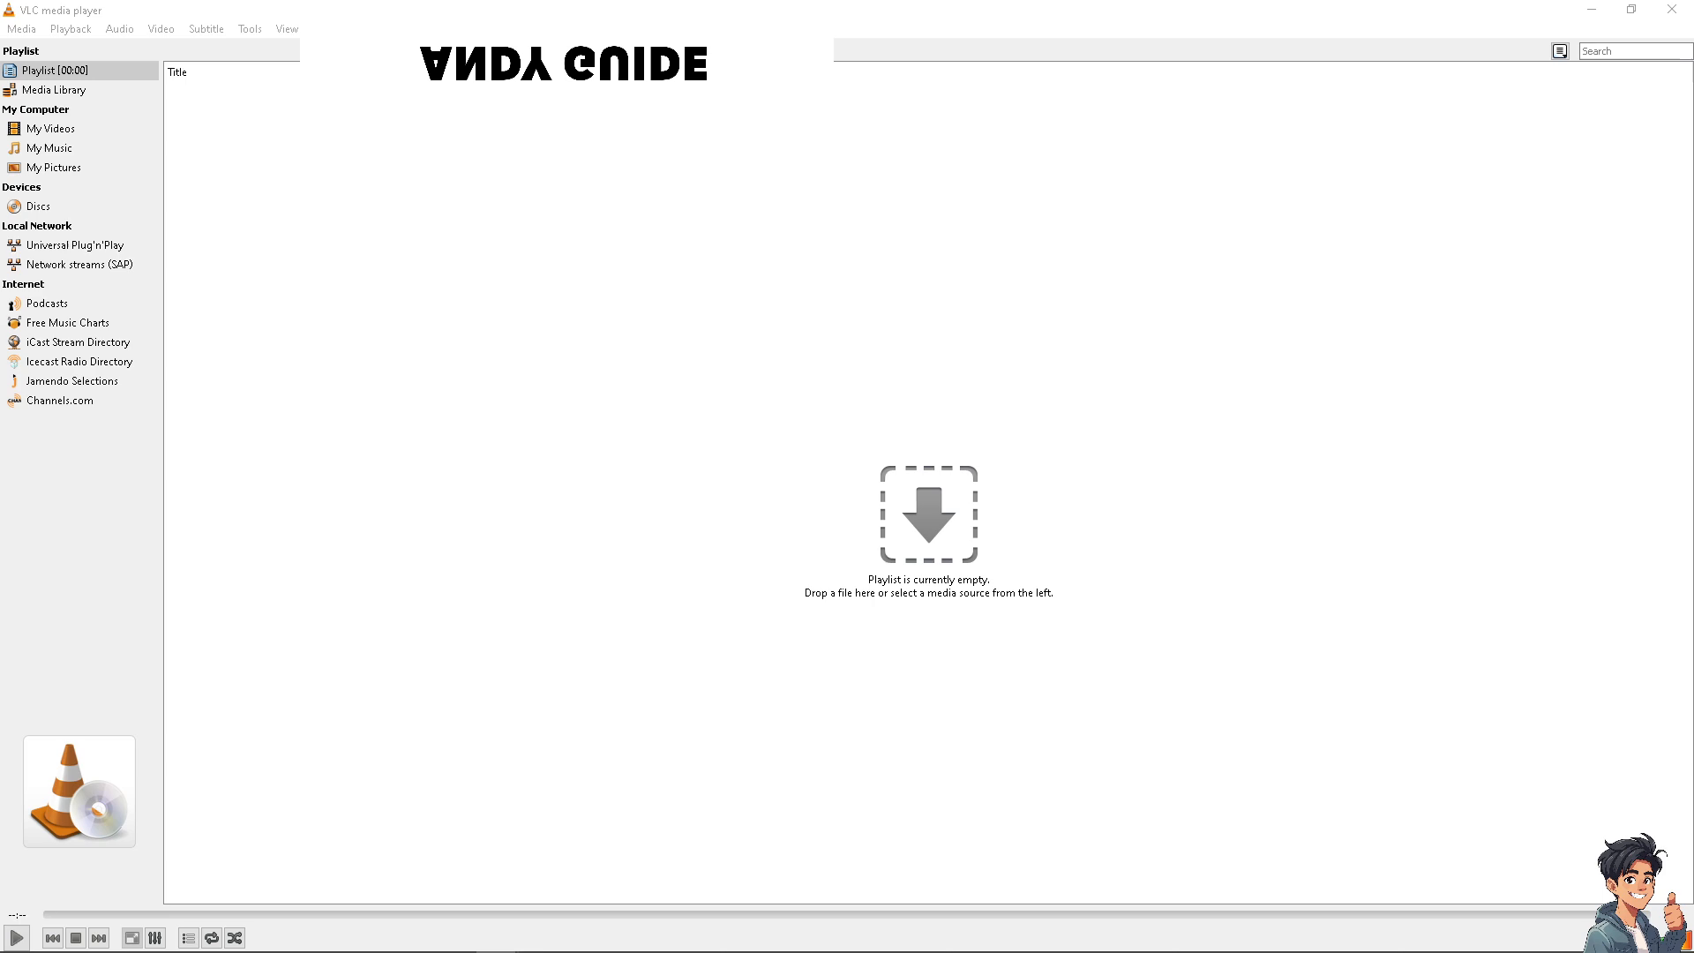
mouse_move(38, 895)
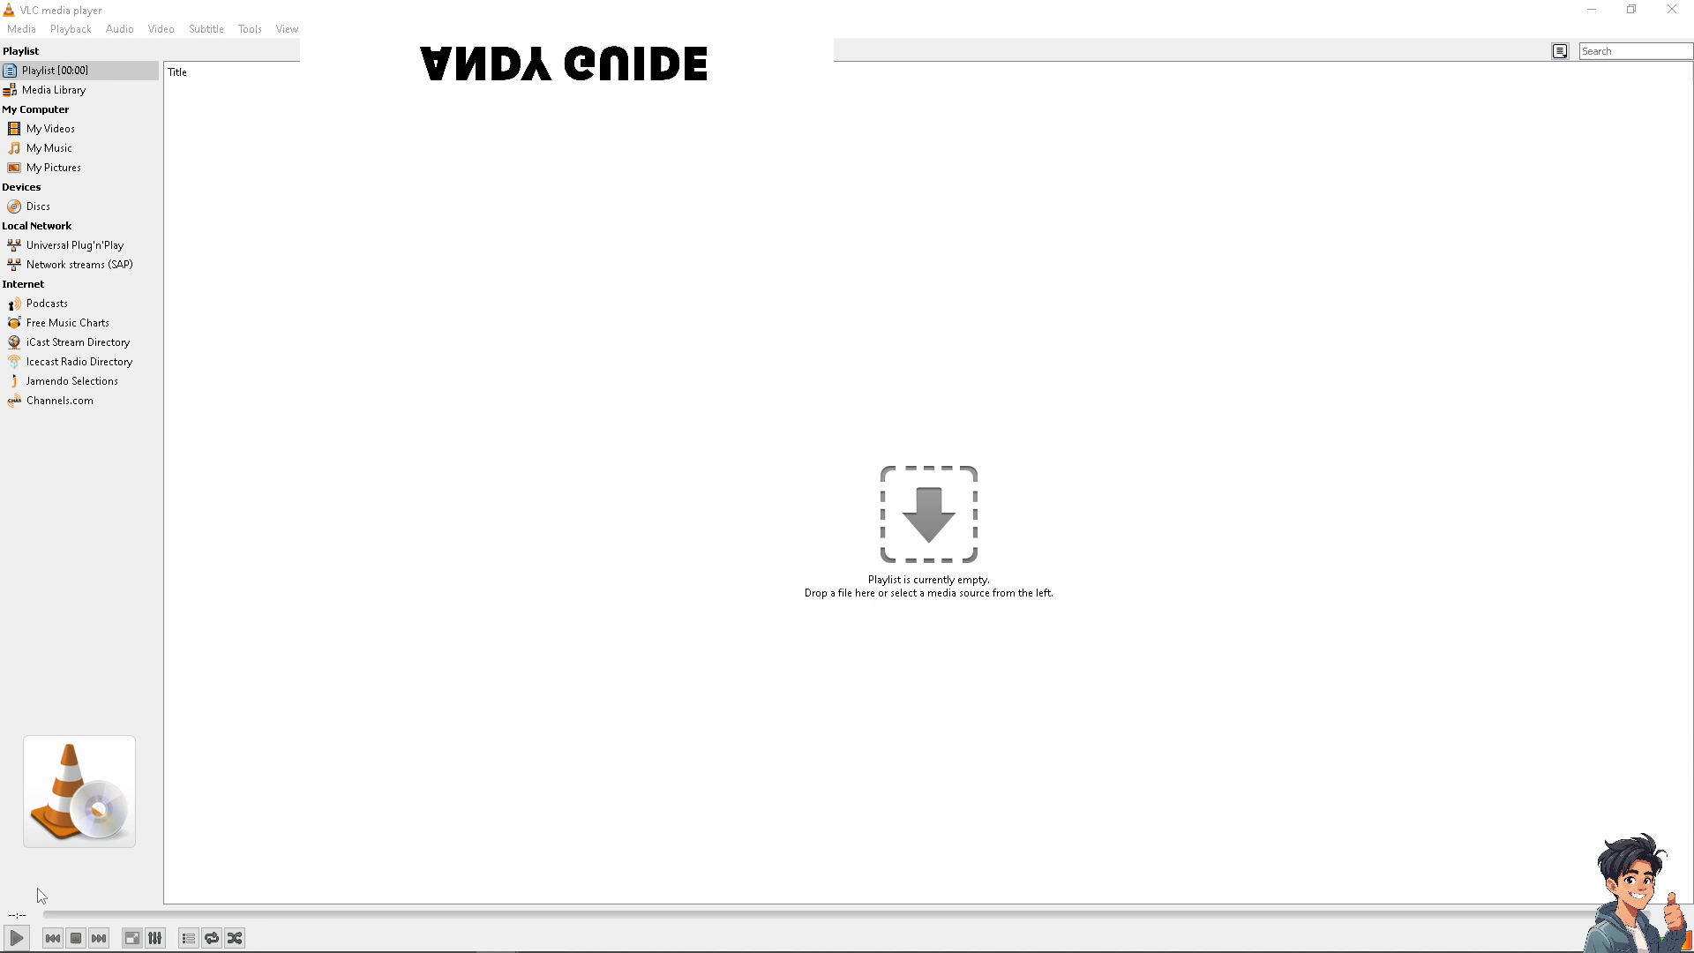
left_click(21, 29)
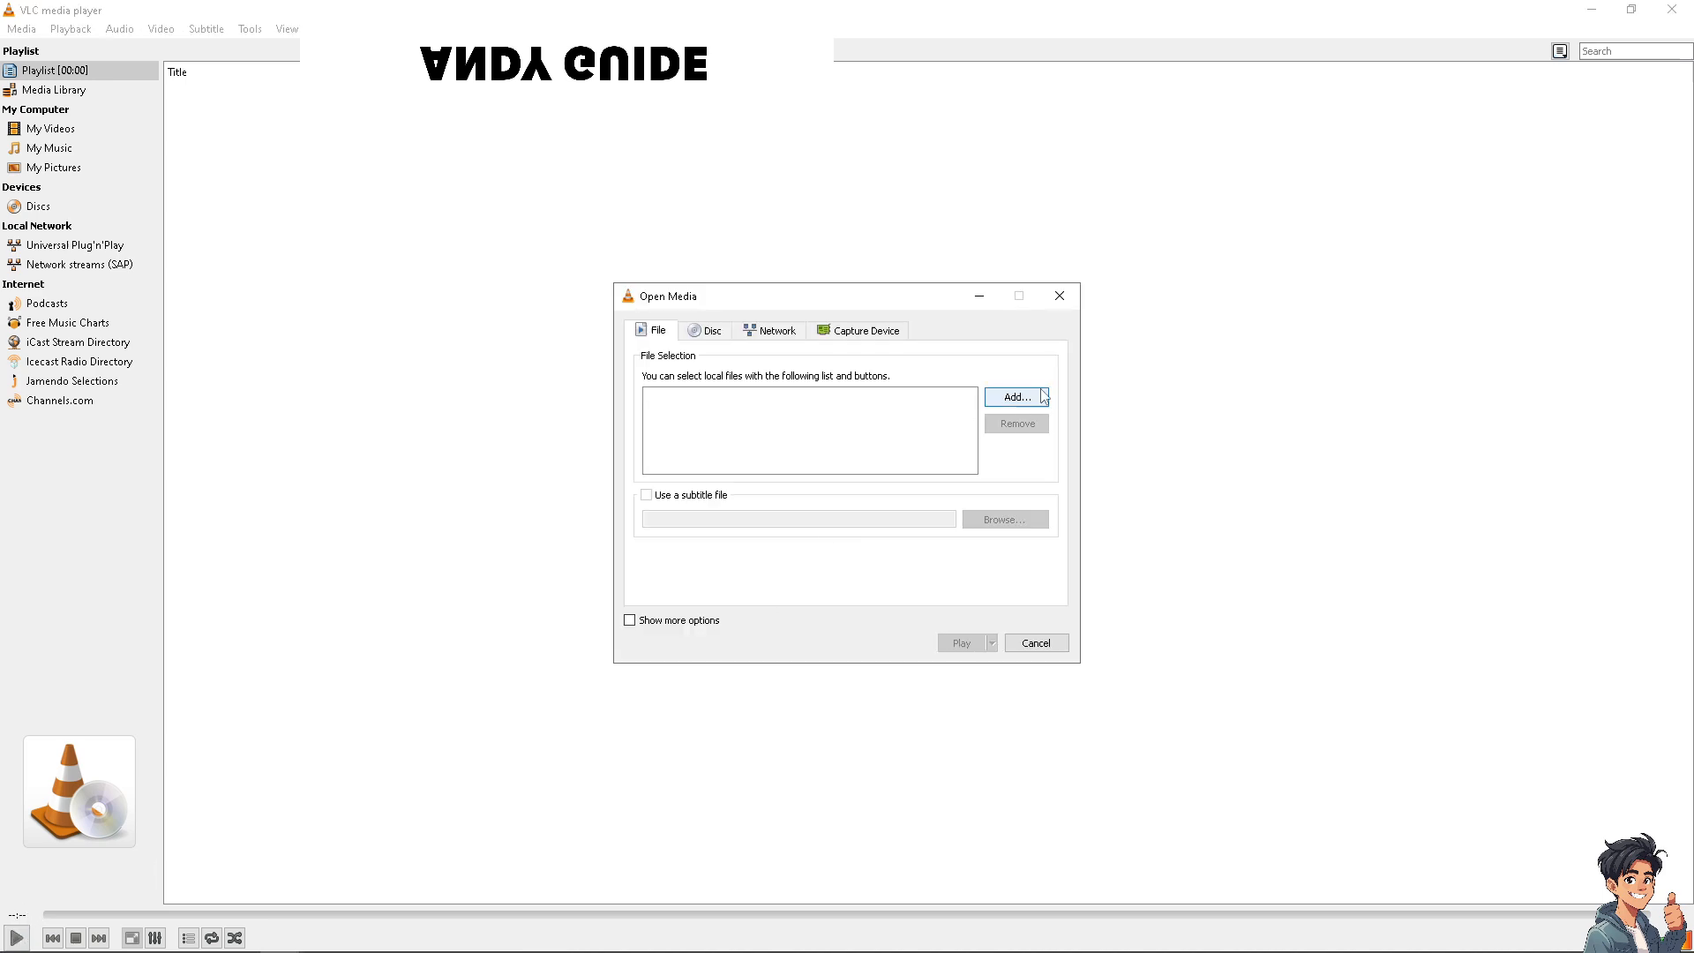
left_click(1034, 643)
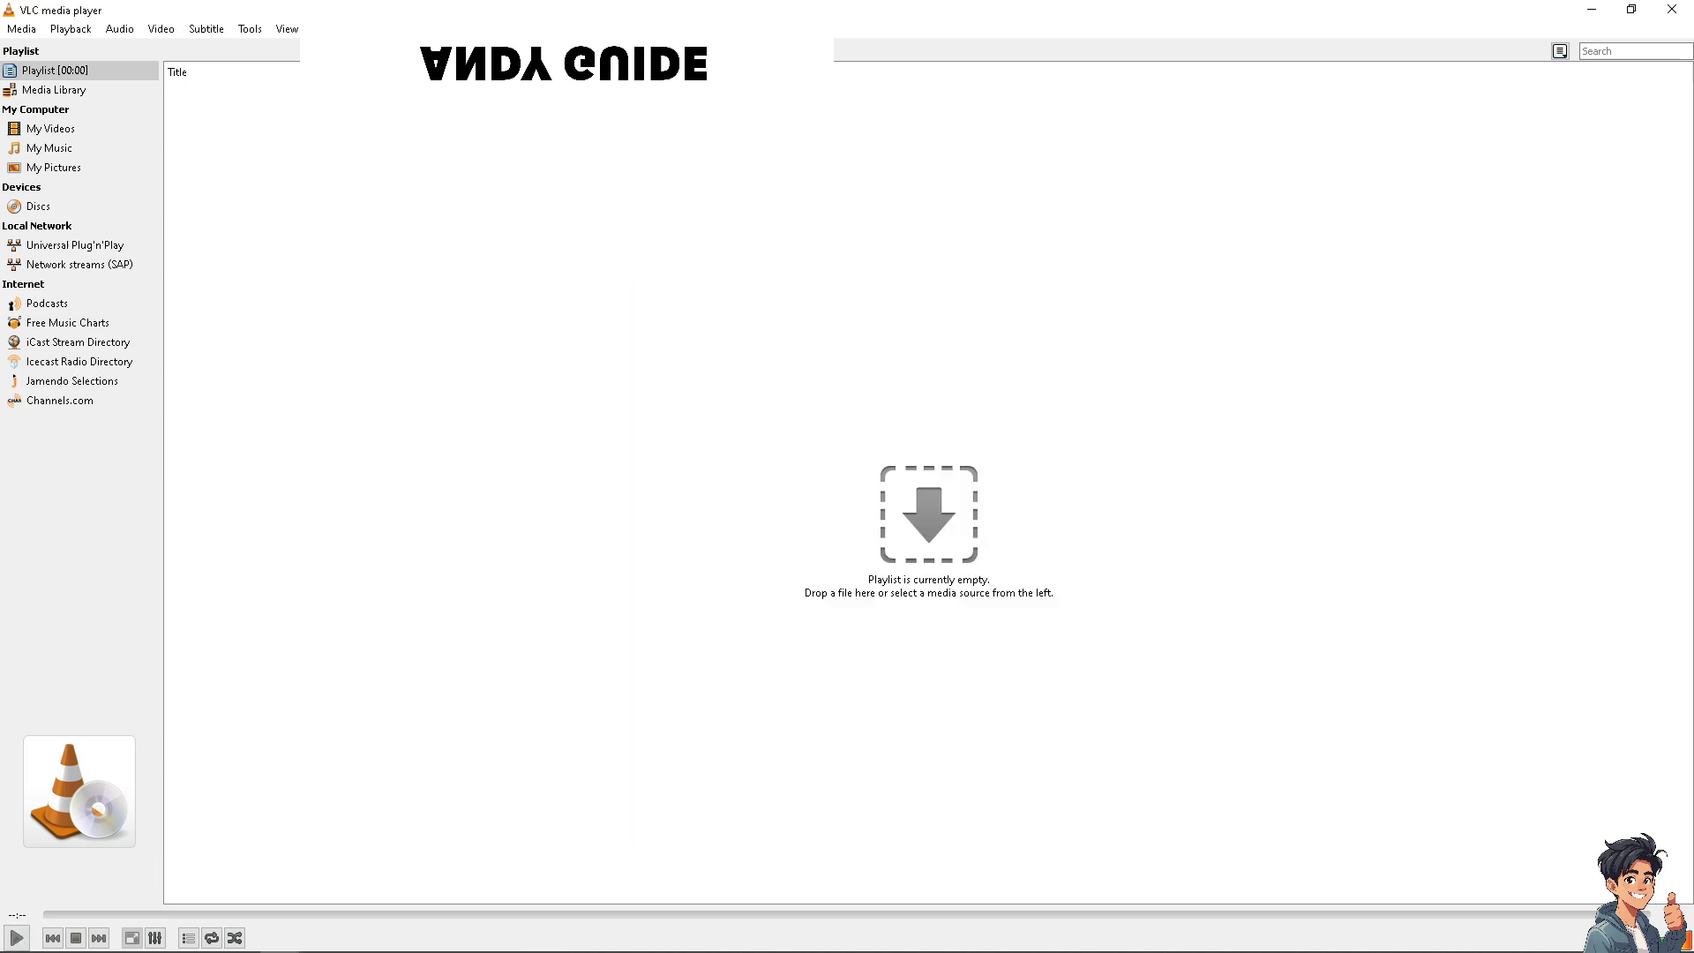